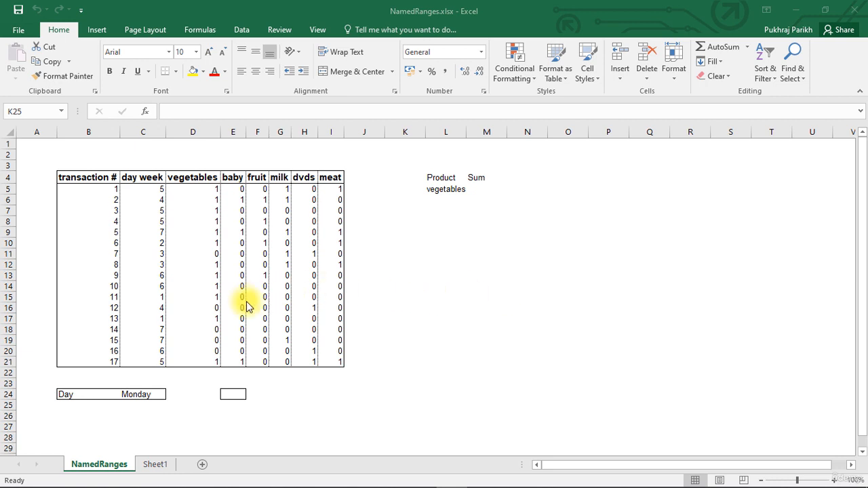
# Step: Name the Monday cell C24 'Day' using the Name Box
pyautogui.click(136, 394)
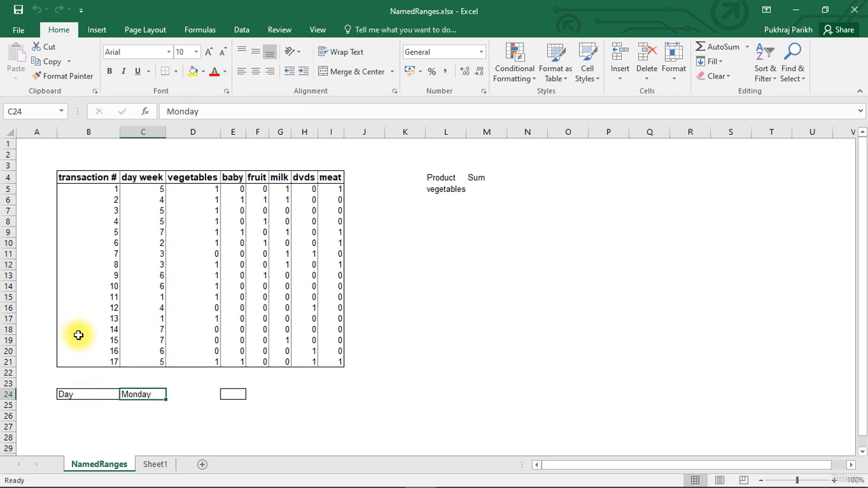
pyautogui.moveTo(108, 377)
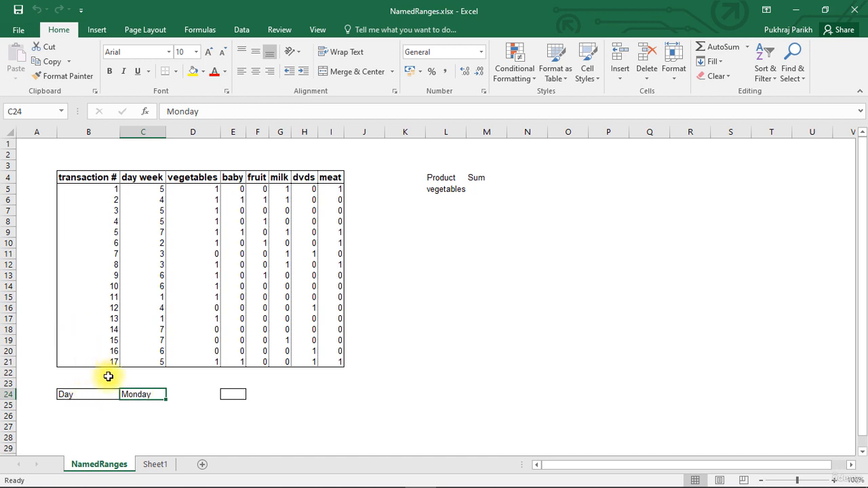
pyautogui.moveTo(49, 180)
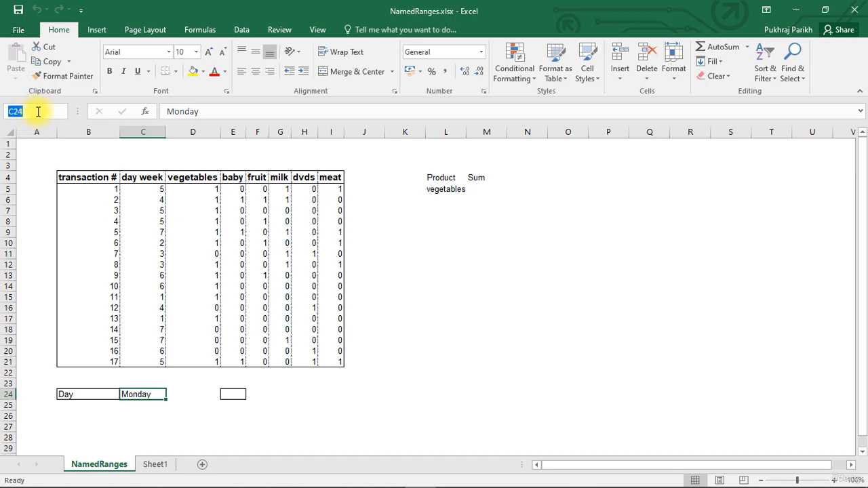
pyautogui.write('Da')
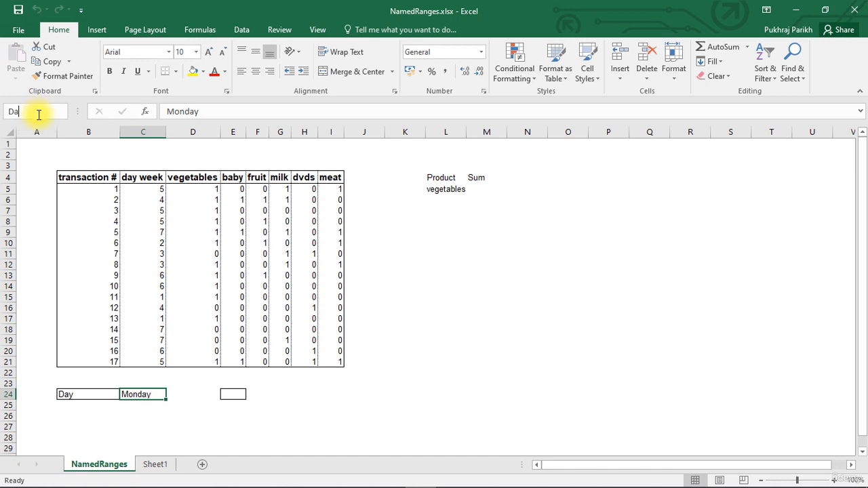
pyautogui.click(143, 405)
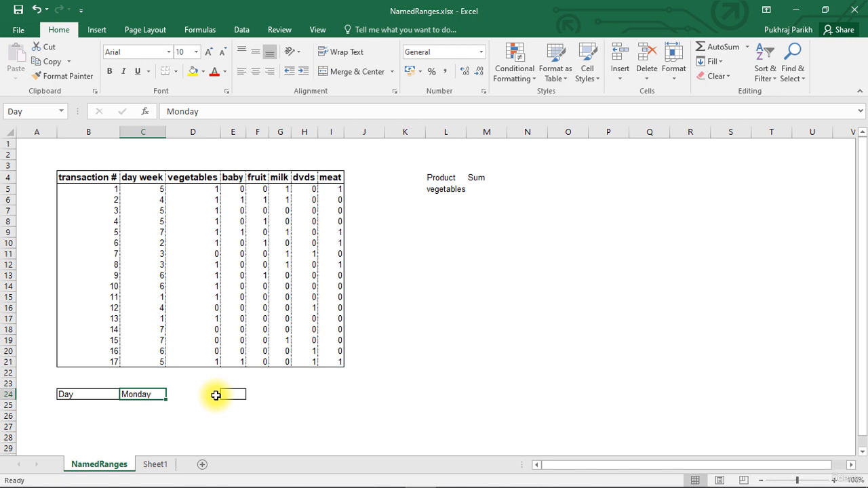
pyautogui.moveTo(229, 396)
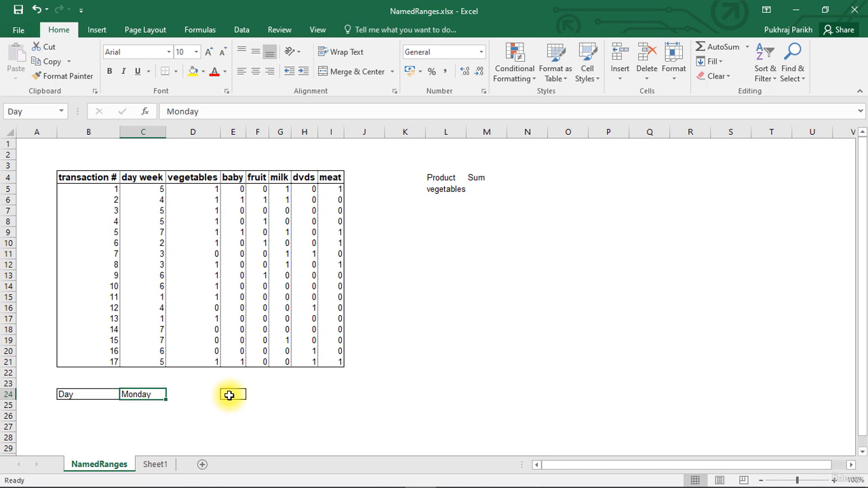
# Step: Enter the formula =Day in cell E24 so it returns Monday
pyautogui.click(233, 394)
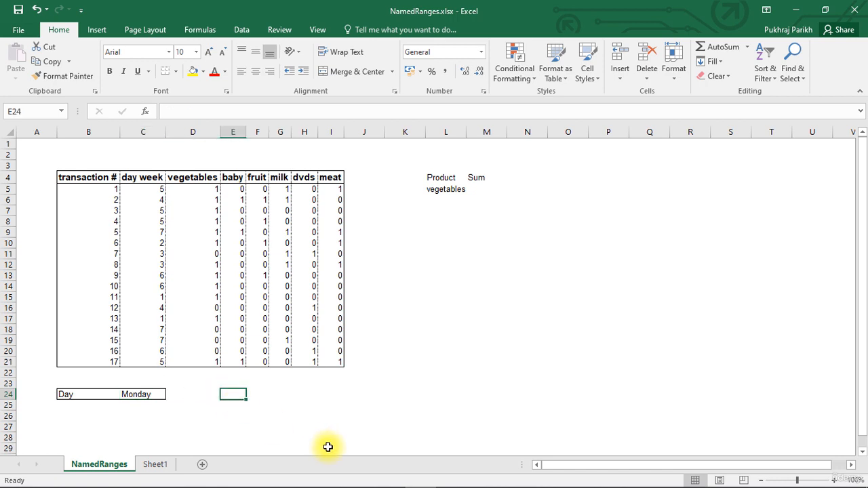
pyautogui.write('=')
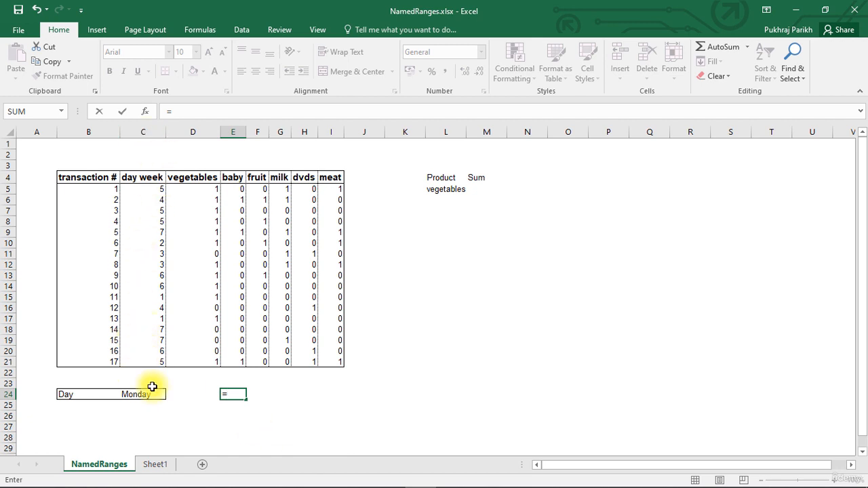
pyautogui.write('D')
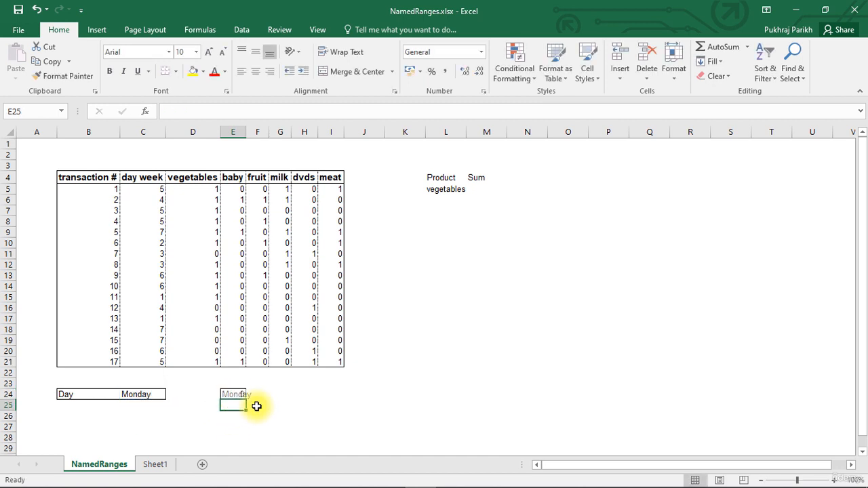
pyautogui.click(236, 394)
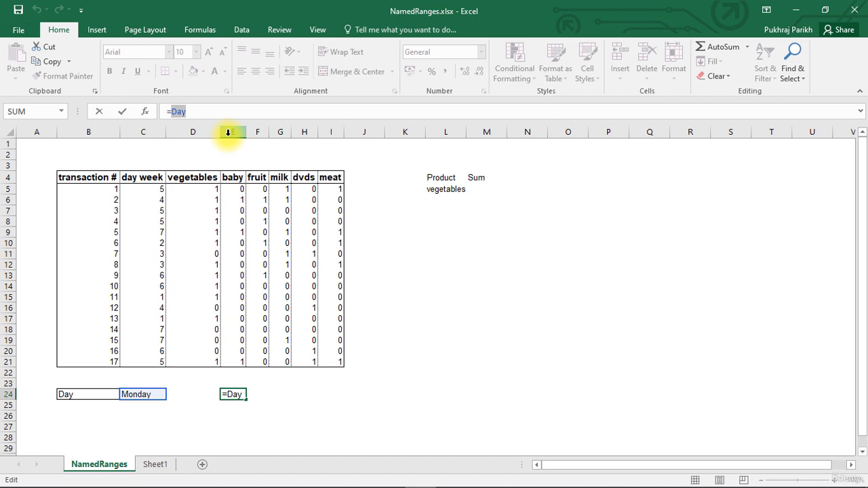
pyautogui.write('B')
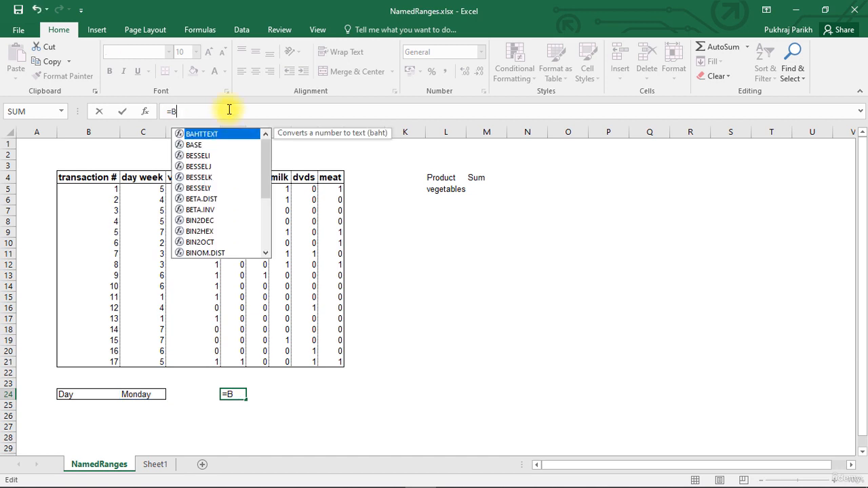
pyautogui.write('24')
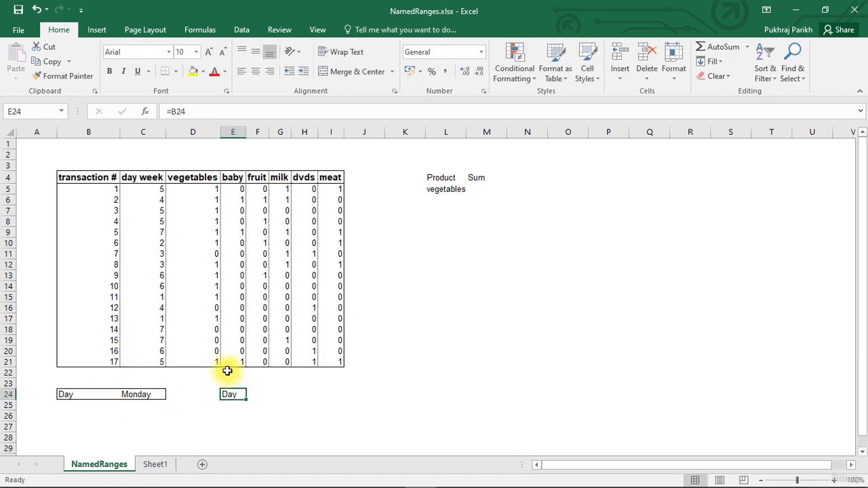
pyautogui.write('=')
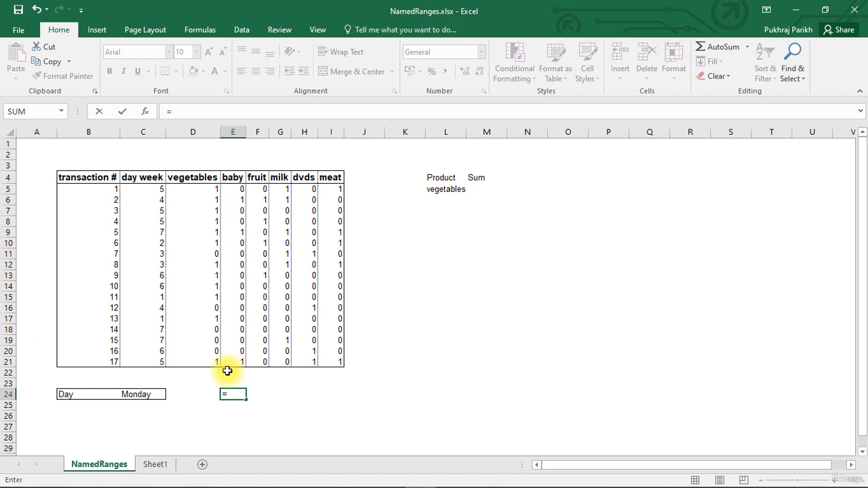
pyautogui.write('Day')
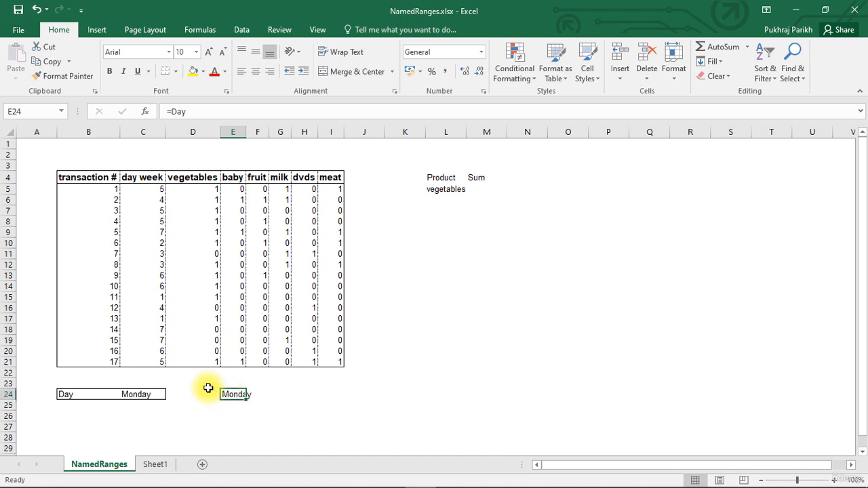
pyautogui.moveTo(102, 348)
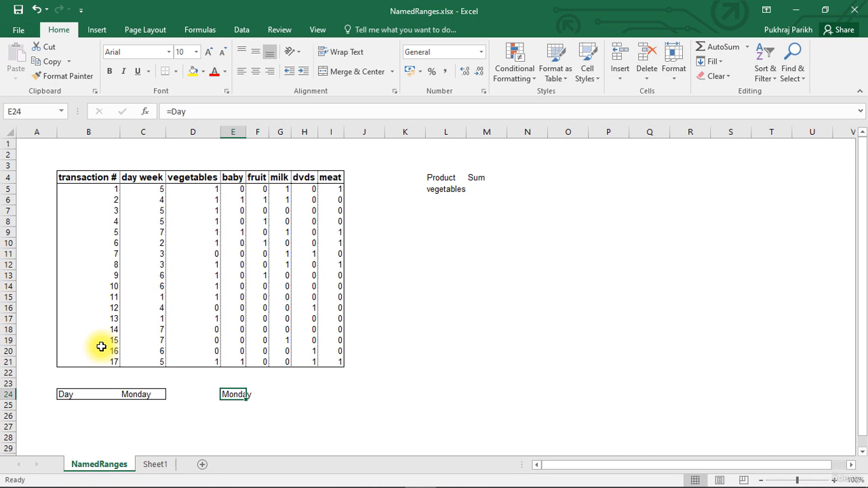
pyautogui.moveTo(163, 246)
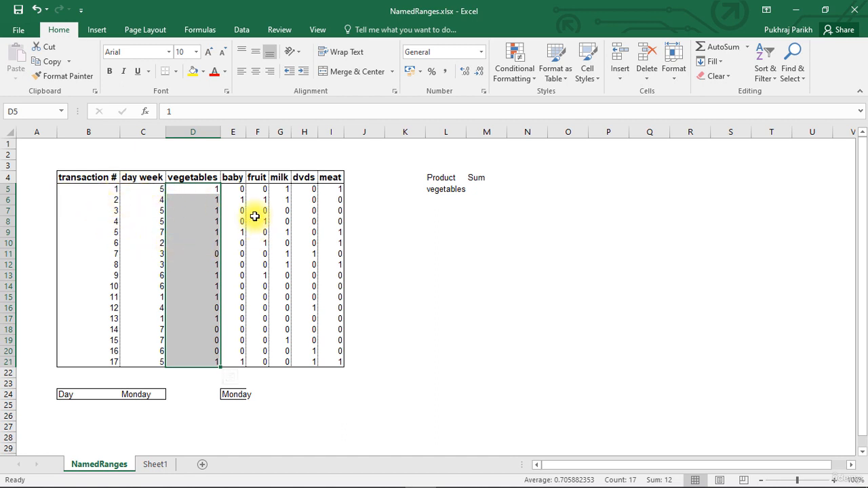
pyautogui.moveTo(195, 196)
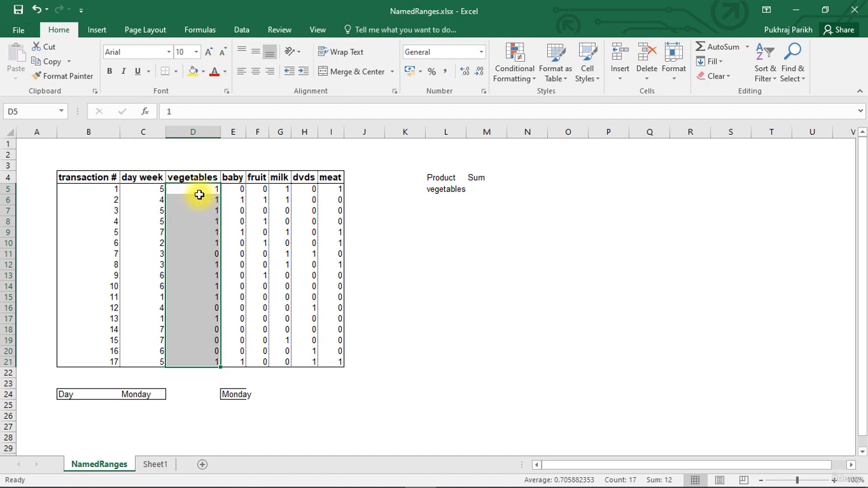
pyautogui.moveTo(104, 151)
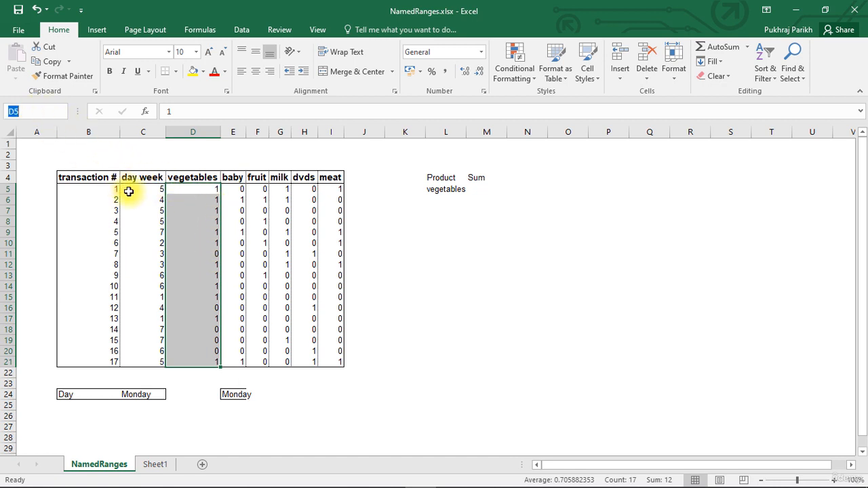
# Step: Enter 'vegetables' in the Name Box to name cells D5:D21
pyautogui.write('vegetables')
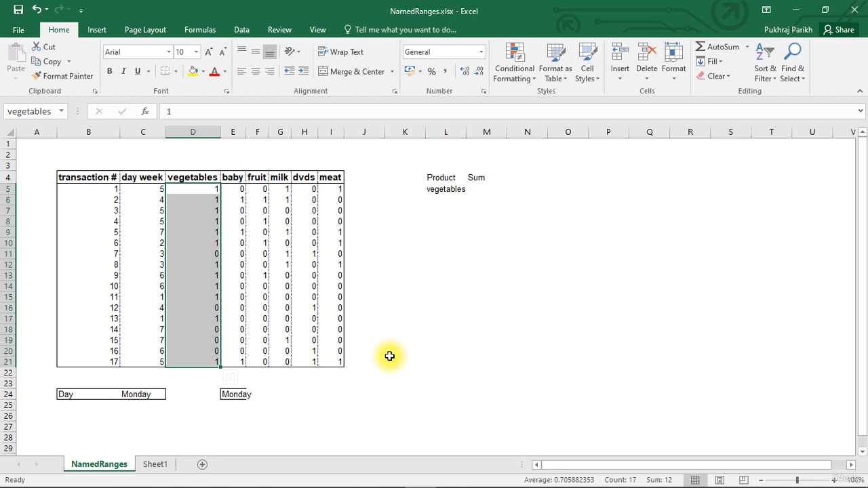
pyautogui.click(193, 189)
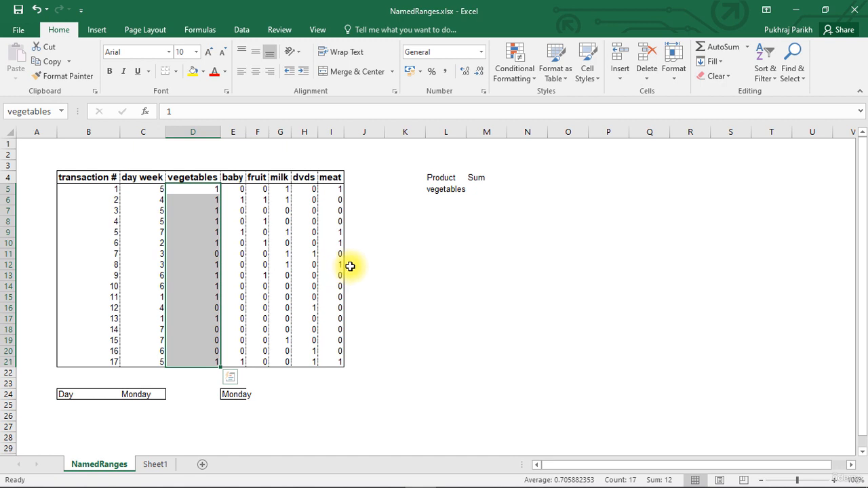
pyautogui.click(365, 264)
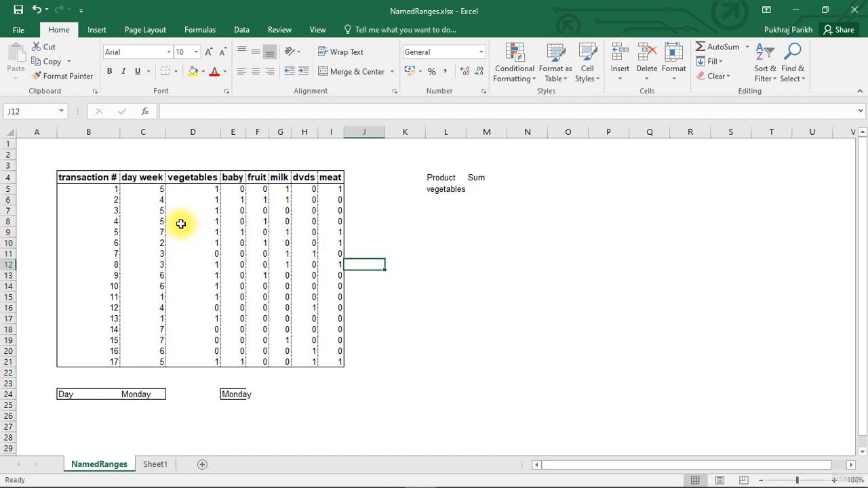
pyautogui.moveTo(203, 218)
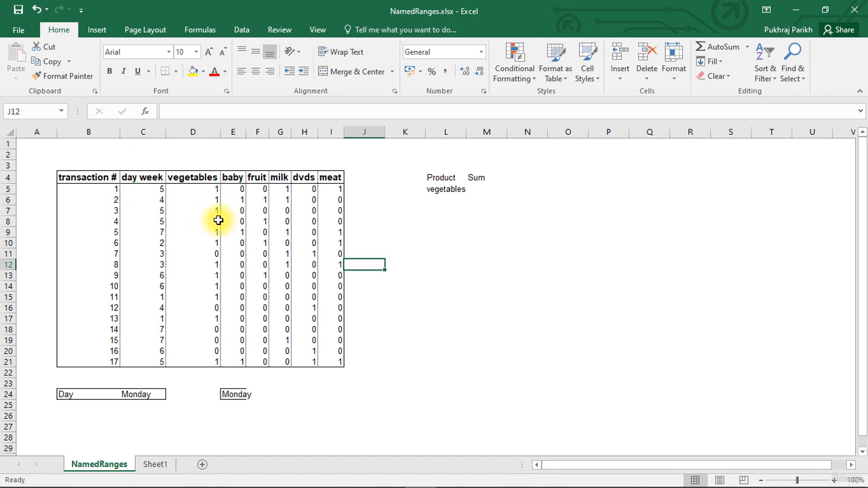
pyautogui.moveTo(217, 220)
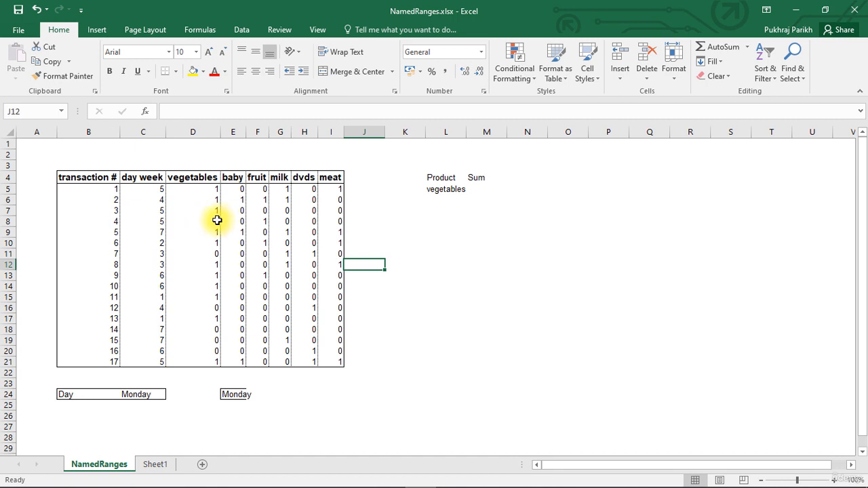
pyautogui.moveTo(201, 216)
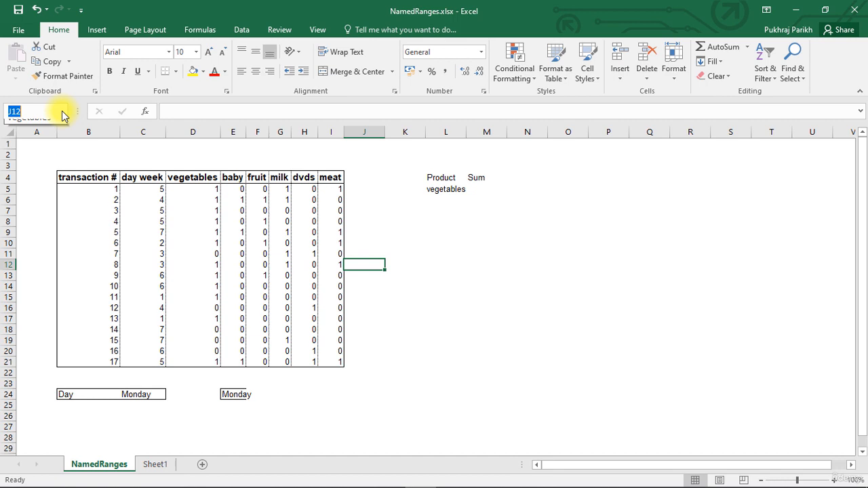
pyautogui.click(67, 111)
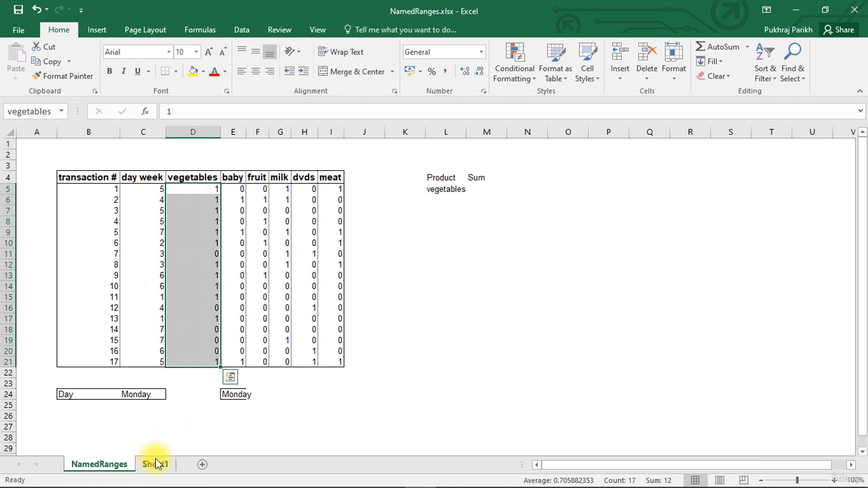
pyautogui.click(155, 464)
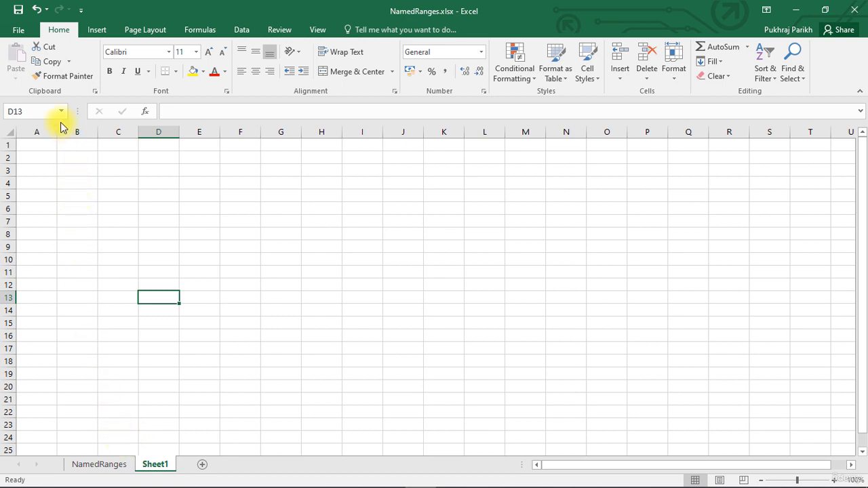
pyautogui.click(60, 111)
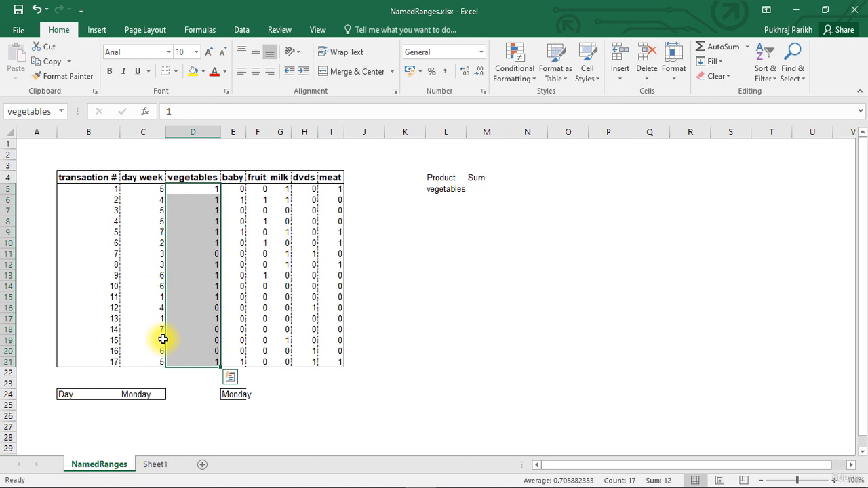
pyautogui.moveTo(162, 351)
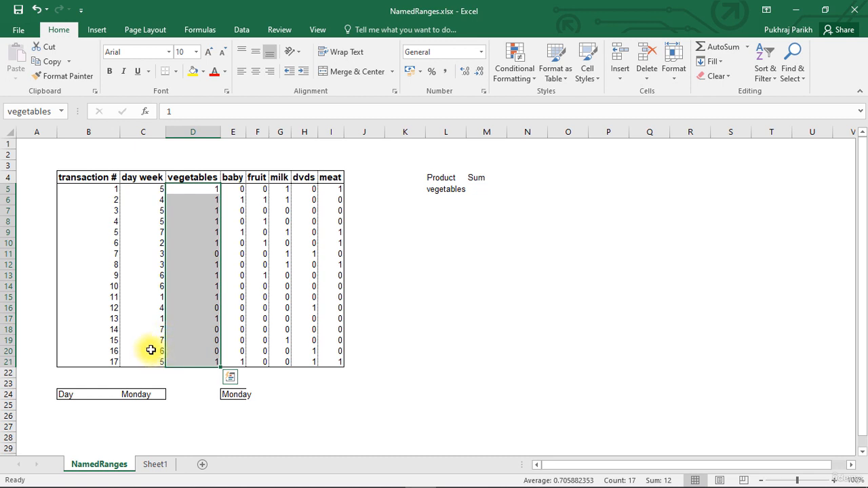
pyautogui.moveTo(270, 342)
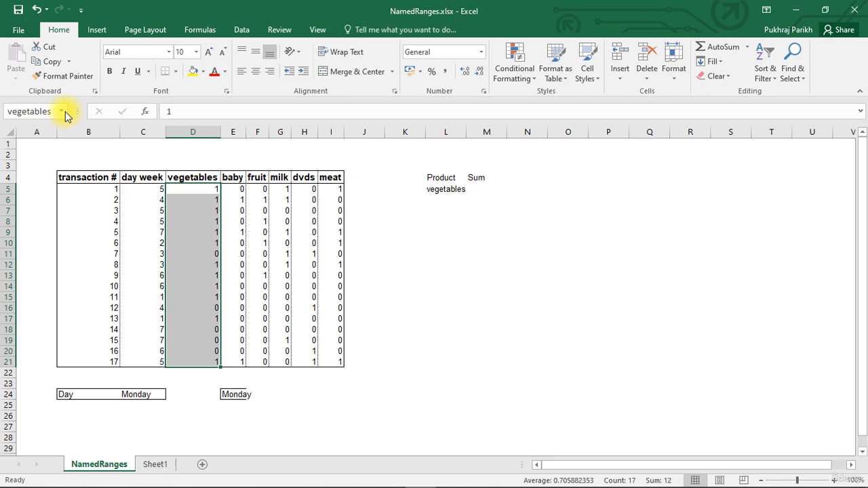
pyautogui.click(233, 254)
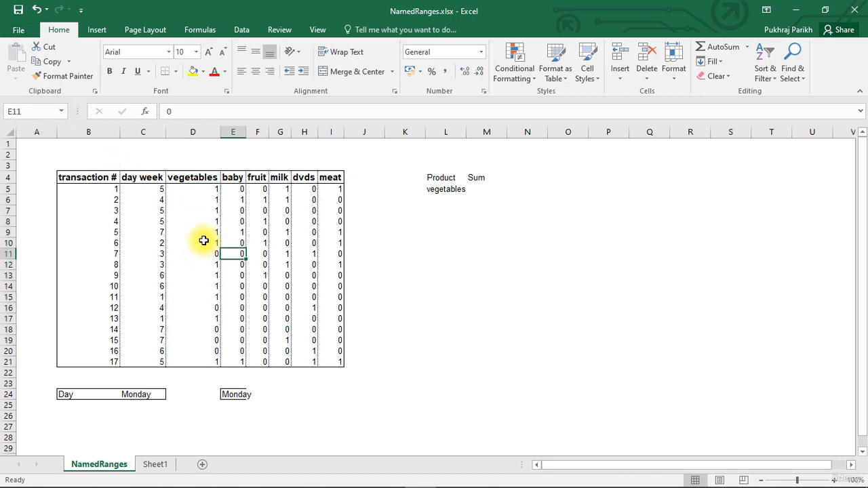
pyautogui.moveTo(203, 242)
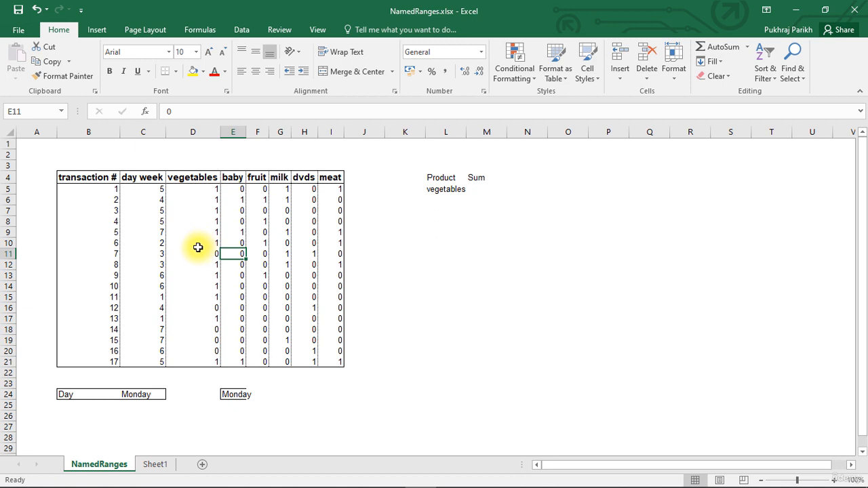
pyautogui.moveTo(282, 256)
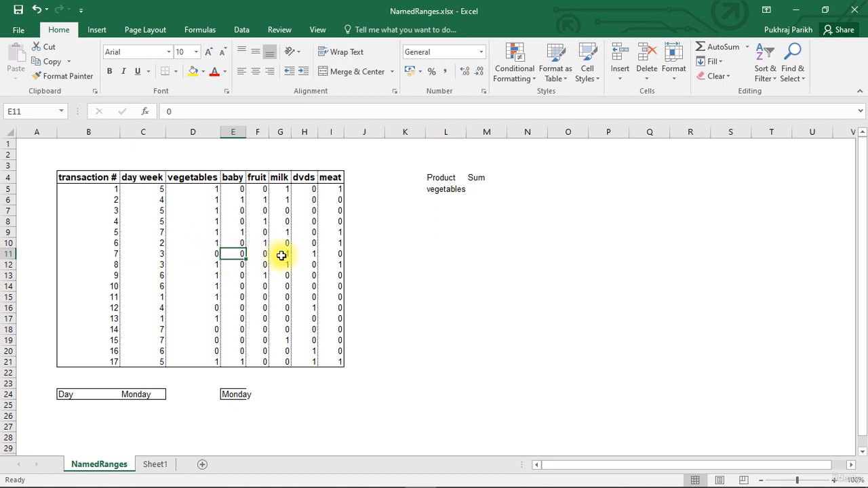
pyautogui.moveTo(450, 235)
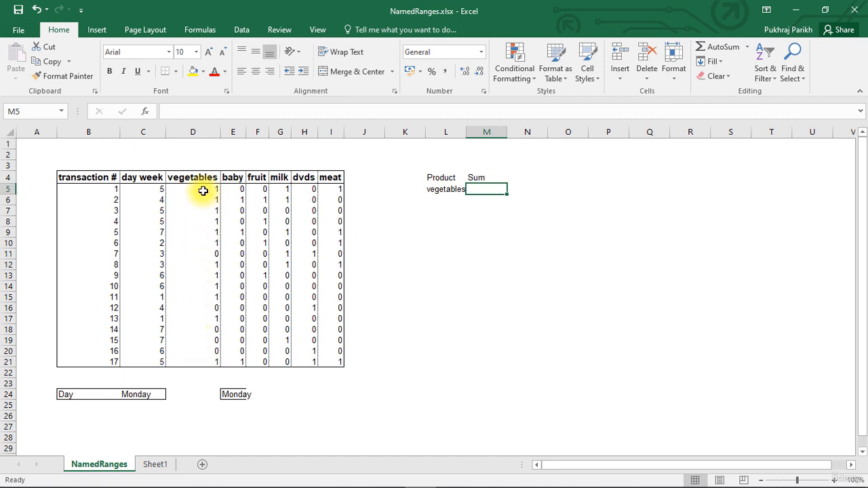
# Step: Enter =SUM(vegetables) in M5 to total the vegetables range as 12
pyautogui.click(194, 189)
pyautogui.write('=')
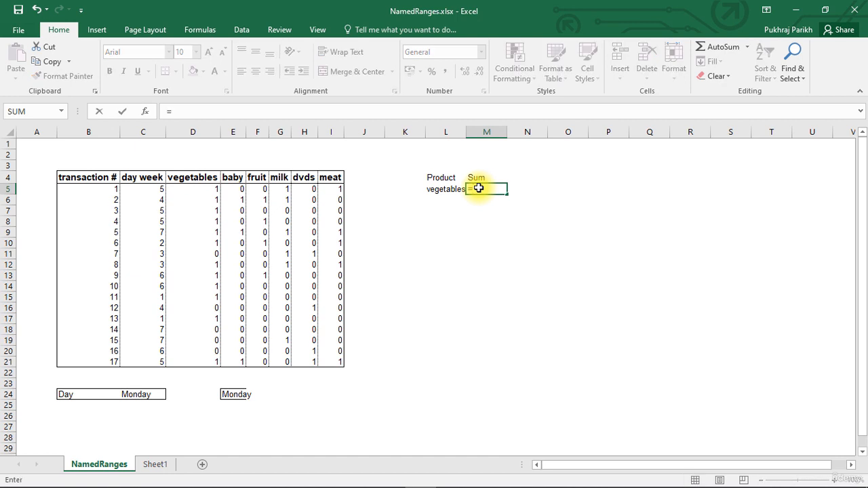
pyautogui.write('su')
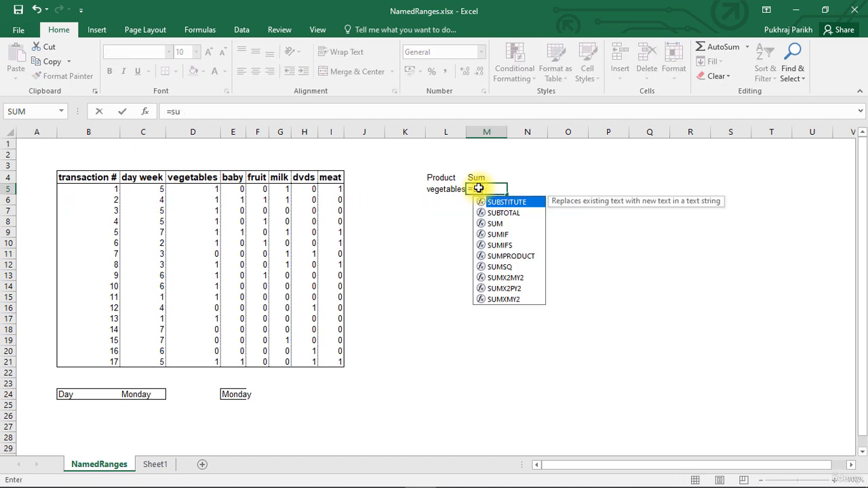
pyautogui.write('SUM(')
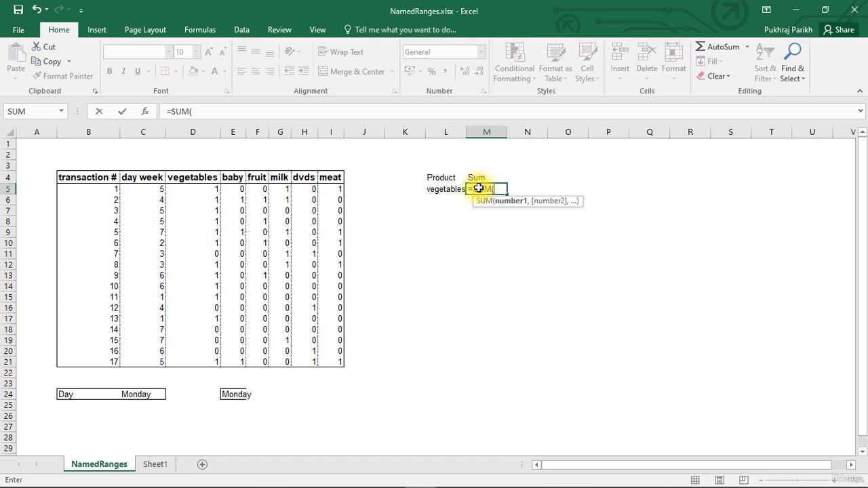
pyautogui.write('ve')
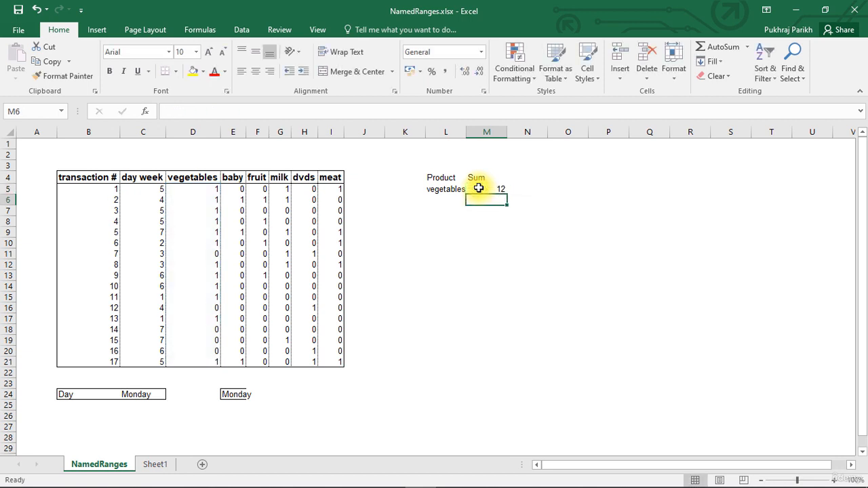
# Step: Check the M5 formula and enter =SUM(vegetables) again in M6
pyautogui.click(487, 189)
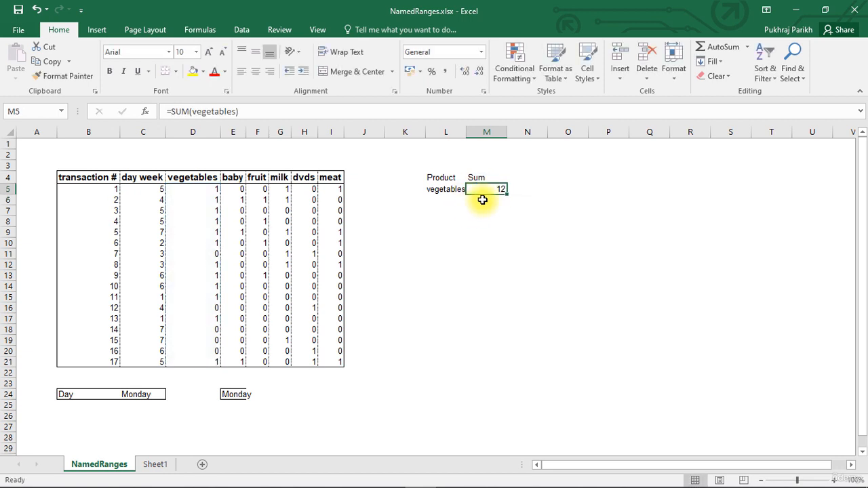
pyautogui.click(487, 201)
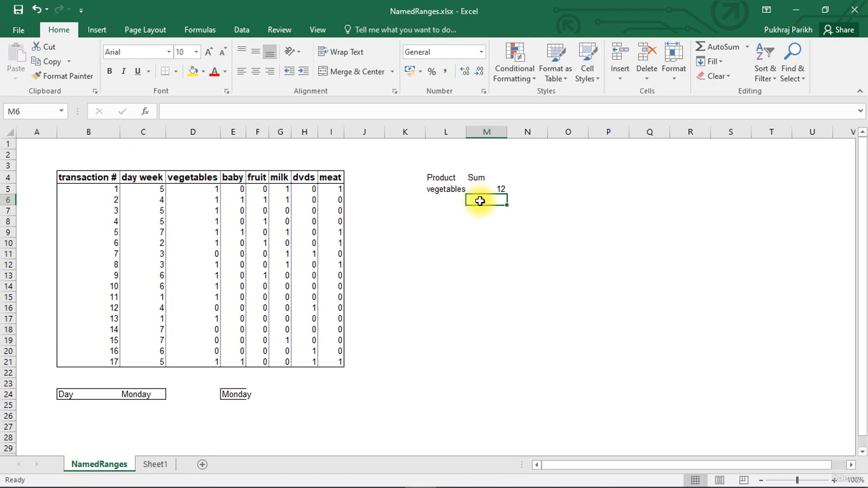
pyautogui.write('=sum')
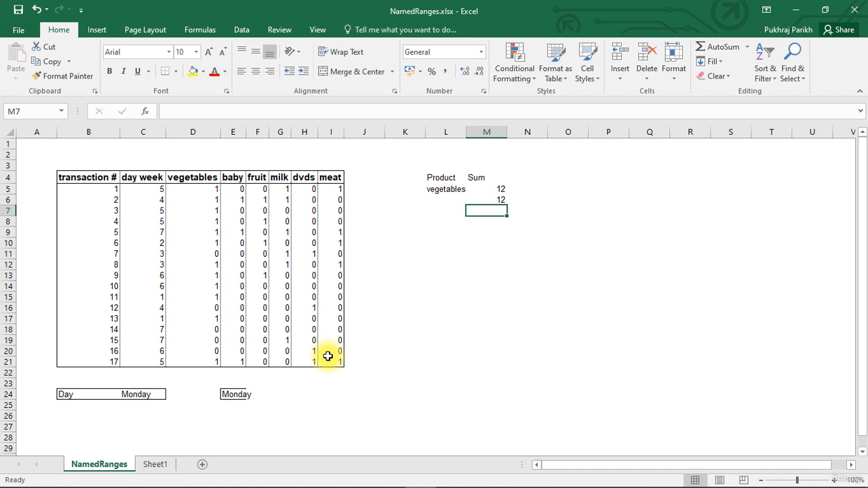
pyautogui.moveTo(322, 347)
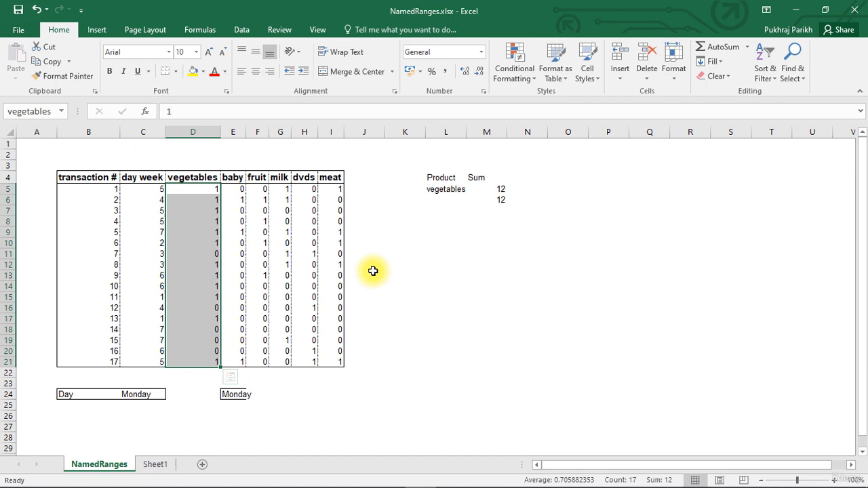
pyautogui.moveTo(383, 268)
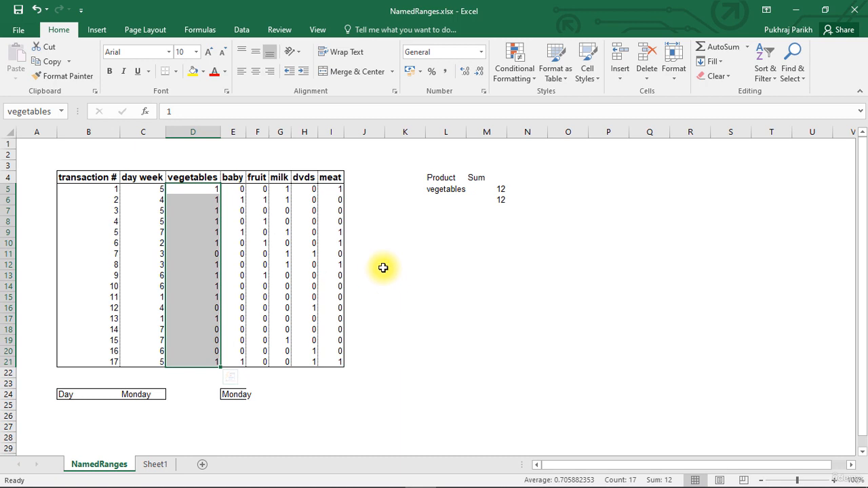
pyautogui.moveTo(380, 267)
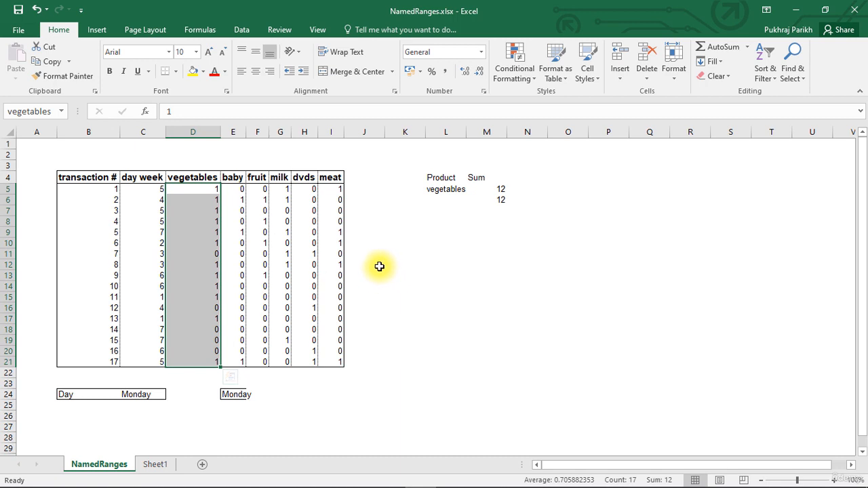
pyautogui.moveTo(377, 267)
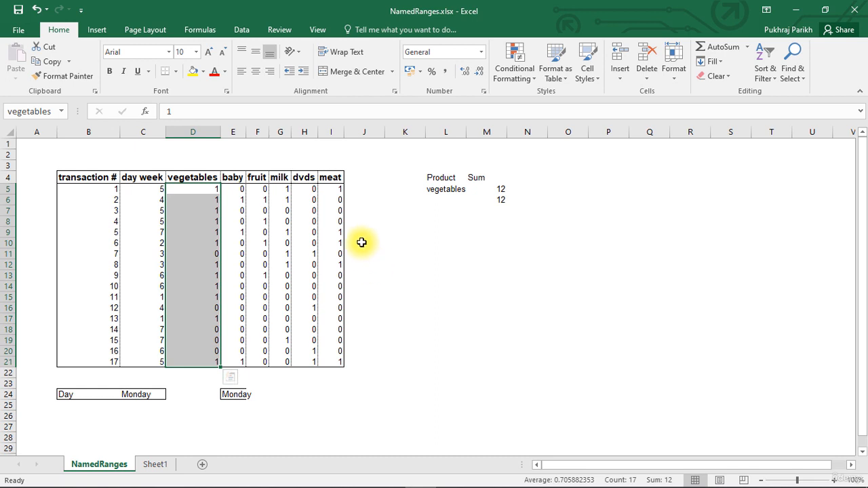
pyautogui.moveTo(353, 228)
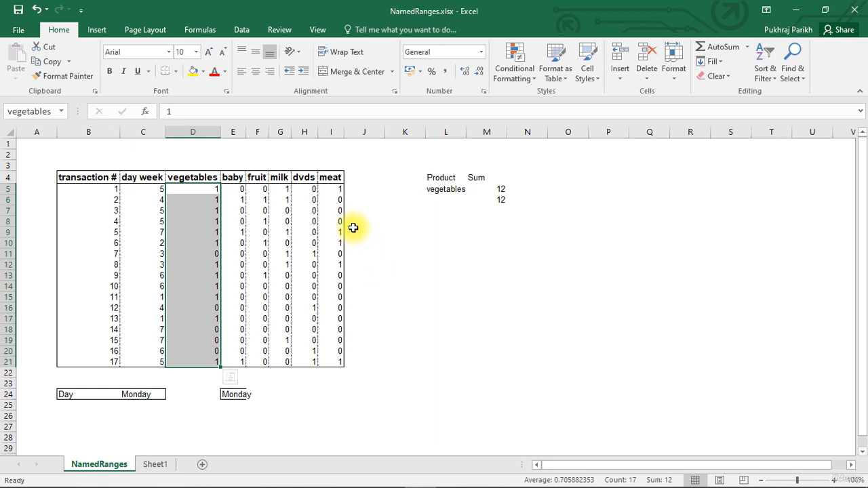
# Step: Switch to the Formulas ribbon and open Name Manager
pyautogui.click(199, 29)
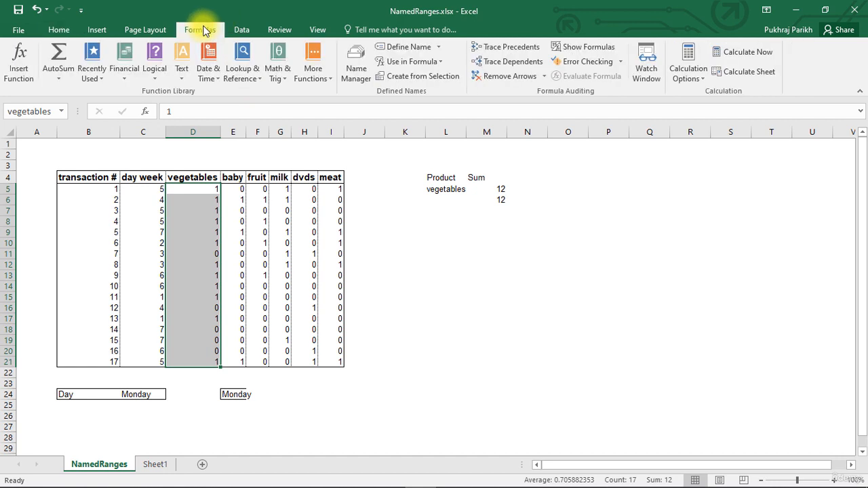
pyautogui.moveTo(243, 61)
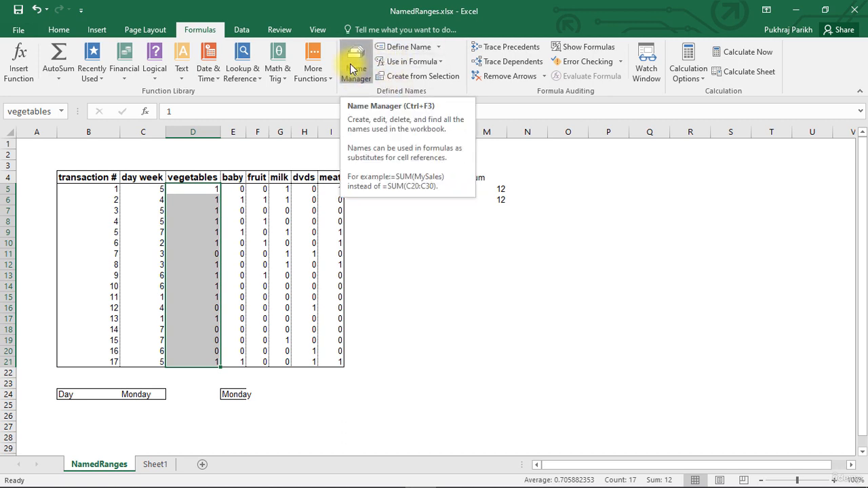
pyautogui.click(355, 61)
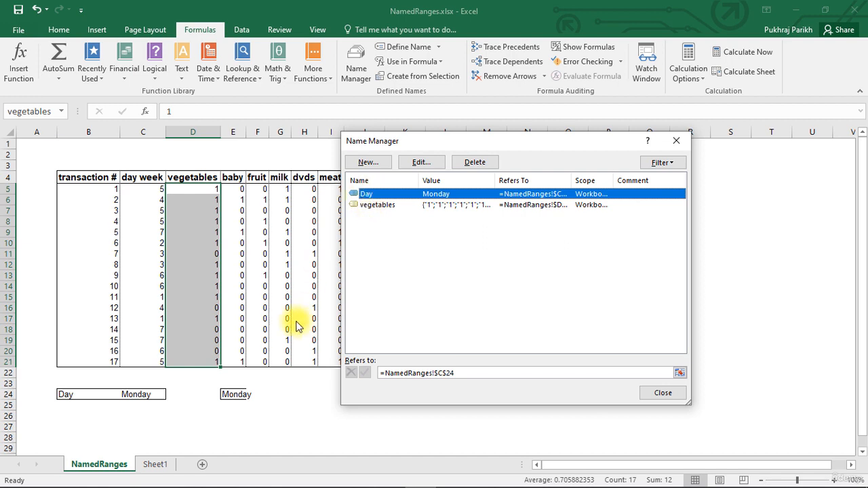
pyautogui.moveTo(127, 394)
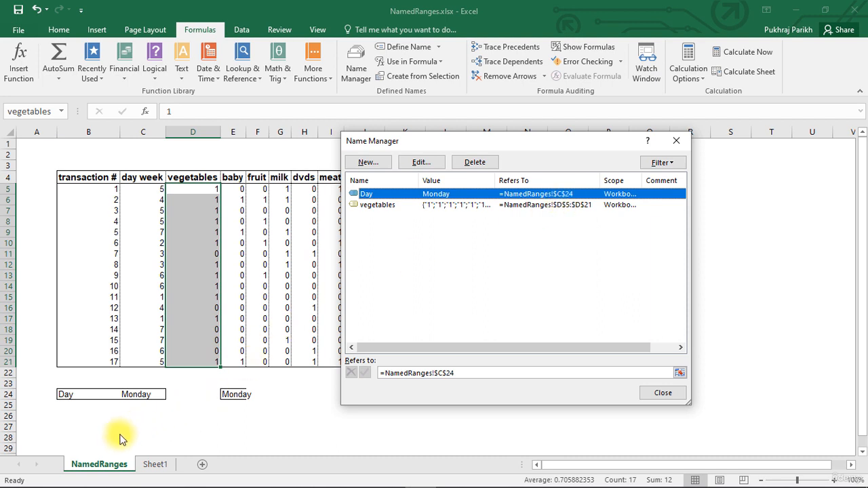
pyautogui.moveTo(464, 277)
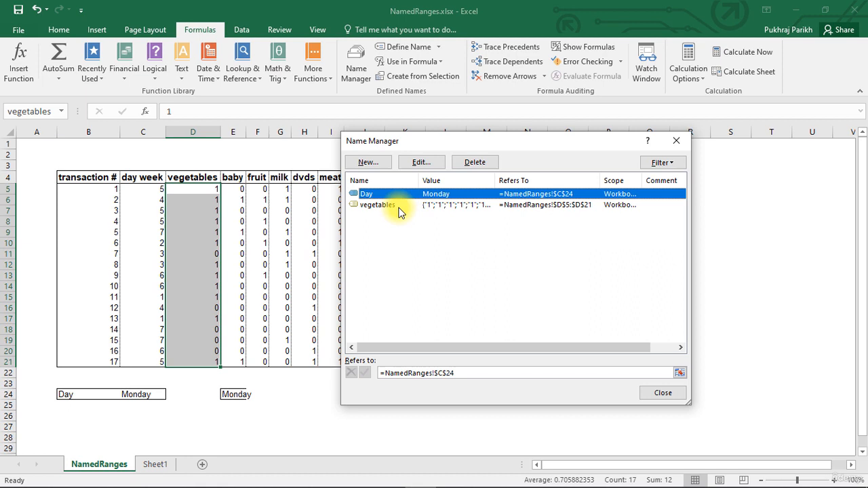
pyautogui.moveTo(390, 207)
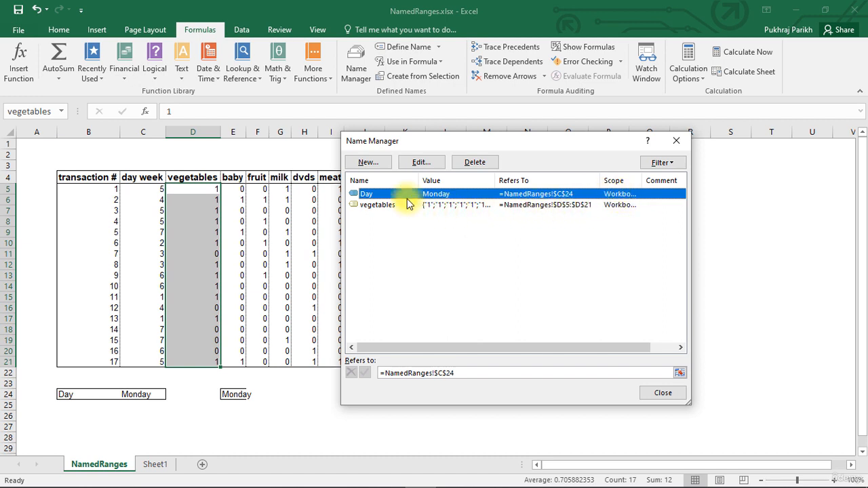
pyautogui.moveTo(475, 162)
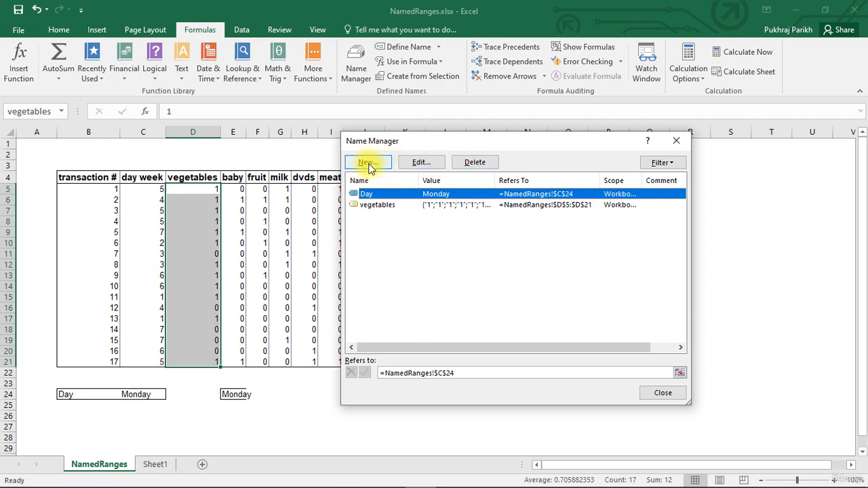
pyautogui.moveTo(421, 162)
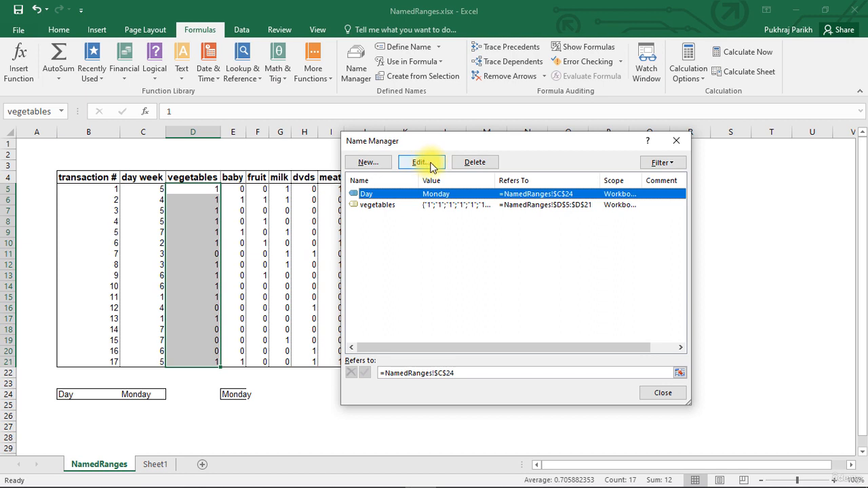
pyautogui.moveTo(475, 162)
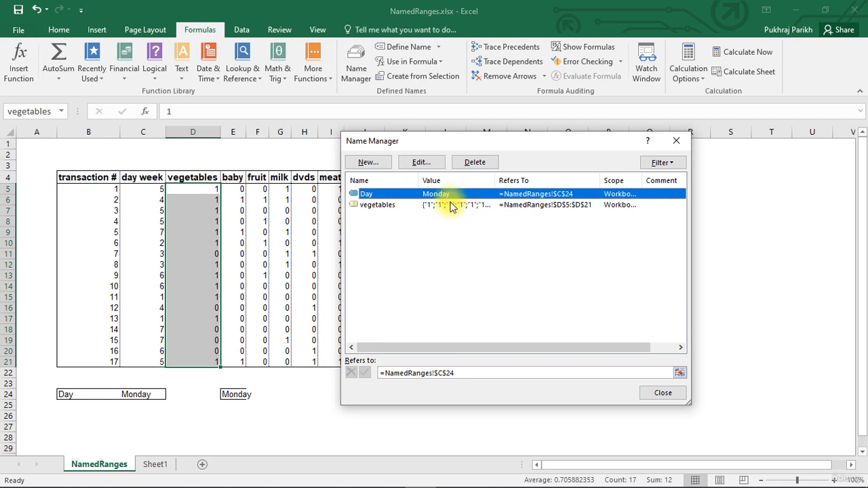
pyautogui.moveTo(428, 198)
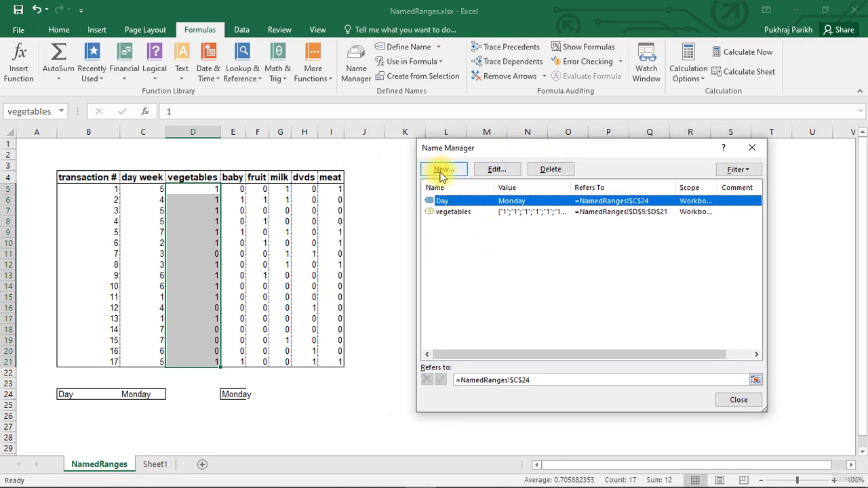
# Step: Start a new defined name from Name Manager, pre-filled to refer to D5:D21
pyautogui.click(444, 169)
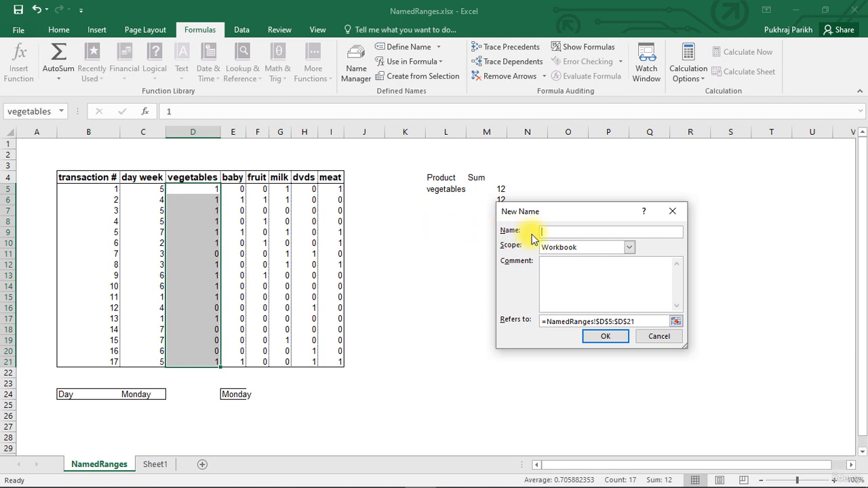
# Step: Name the new range 'baby' and set its scope to Workbook
pyautogui.write('baby')
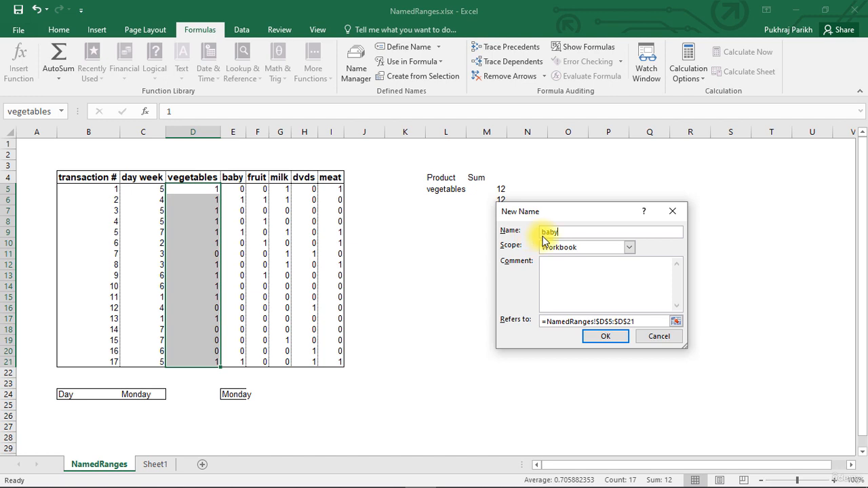
pyautogui.moveTo(631, 247)
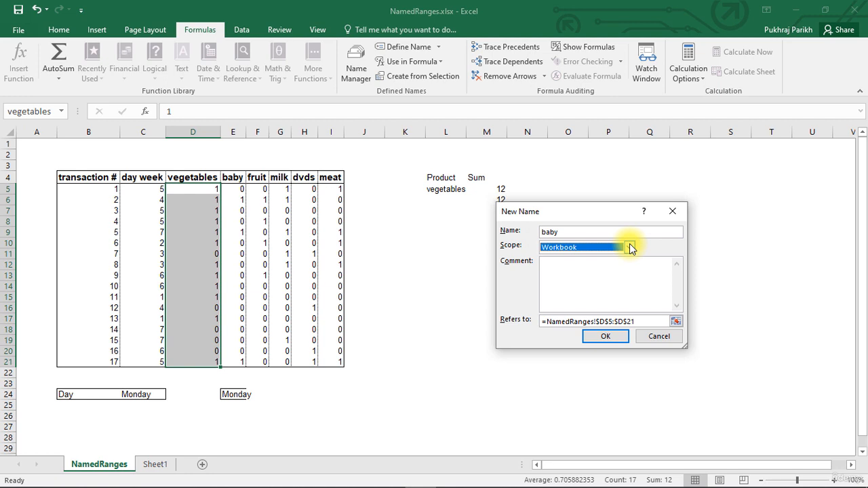
pyautogui.click(627, 247)
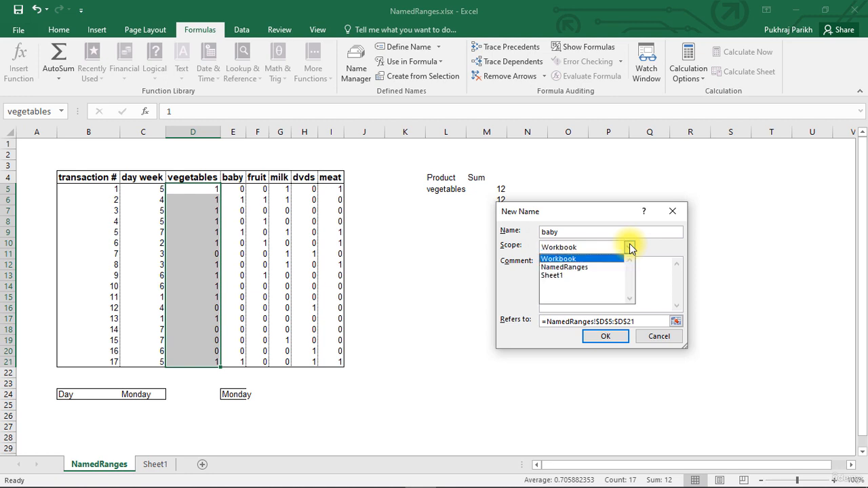
pyautogui.click(558, 258)
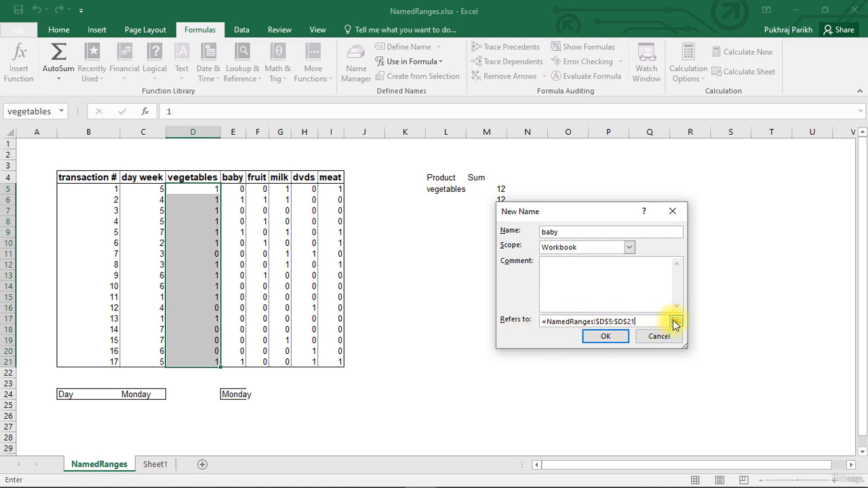
# Step: Point the baby name at cells E5:E21 and confirm the definition
pyautogui.click(676, 321)
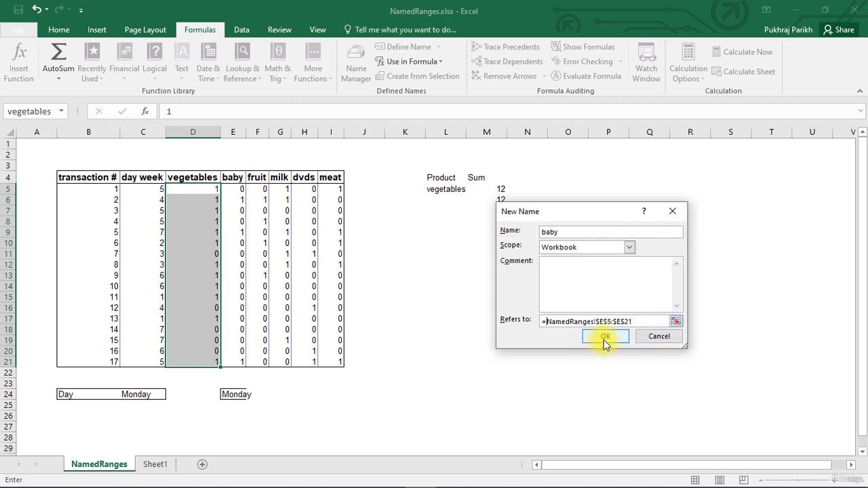
pyautogui.click(605, 336)
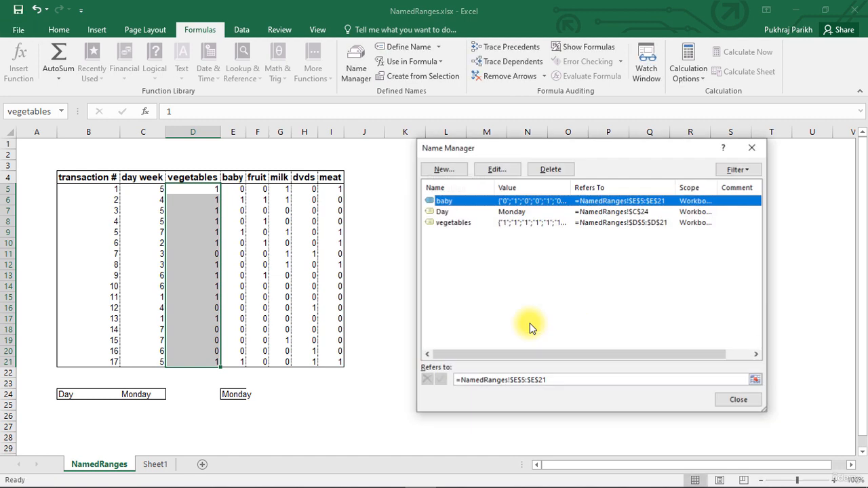
pyautogui.moveTo(621, 229)
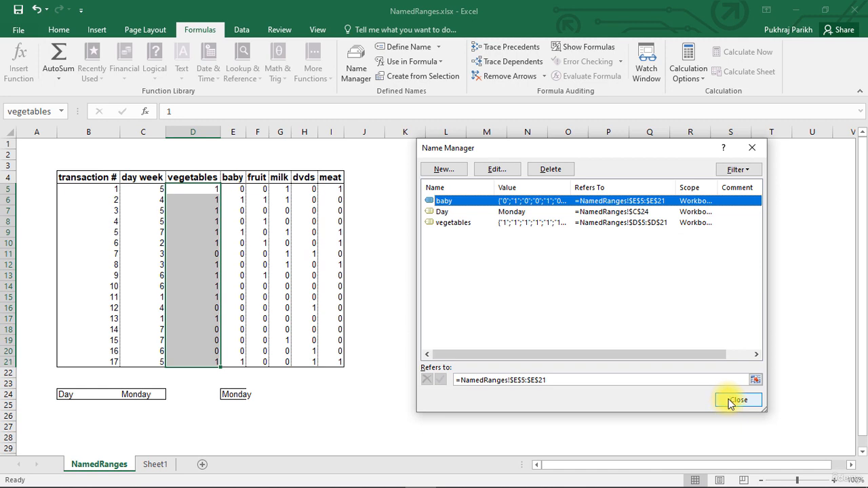
# Step: Close Name Manager and jump to the baby range from the Name Box list
pyautogui.click(738, 399)
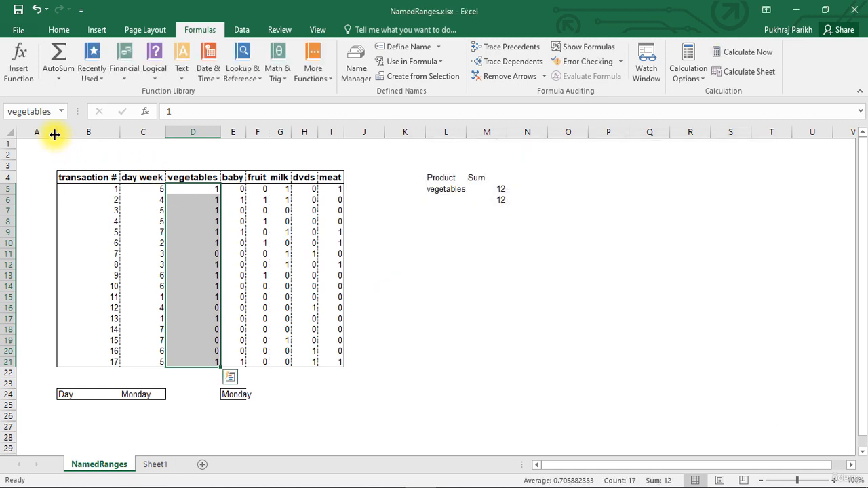
pyautogui.click(61, 111)
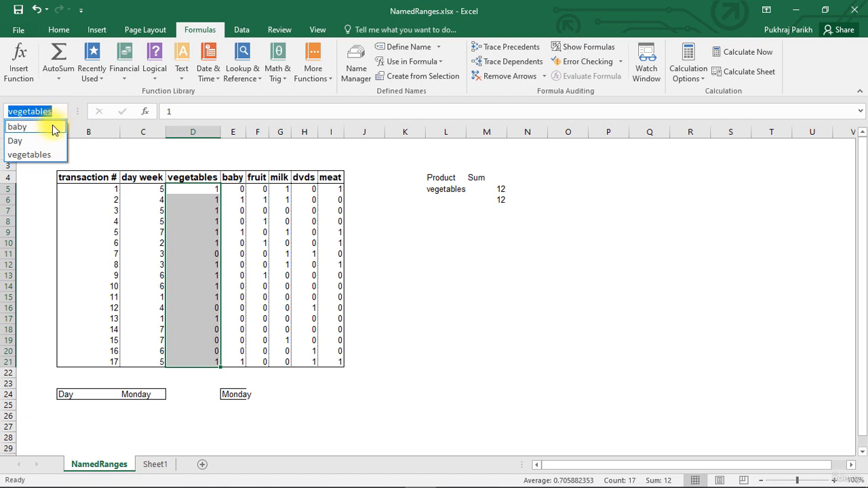
pyautogui.click(17, 126)
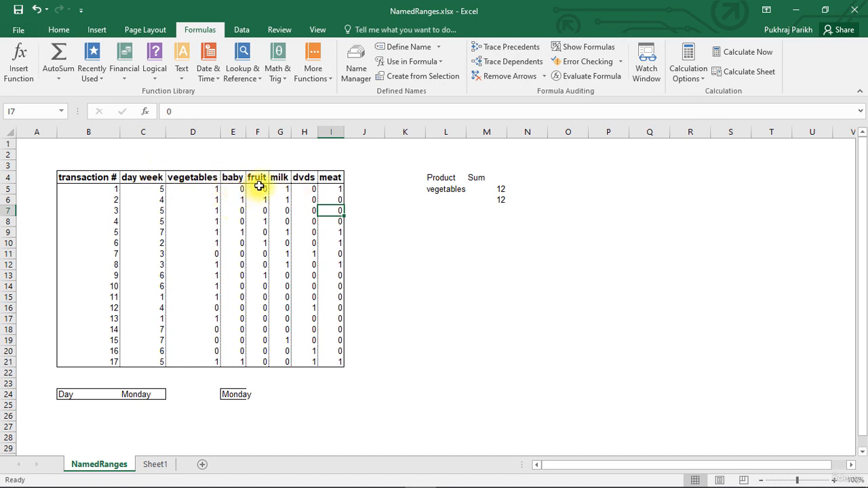
# Step: Select F4:I21, covering the fruit, milk, dvds and meat columns with headers
pyautogui.click(257, 199)
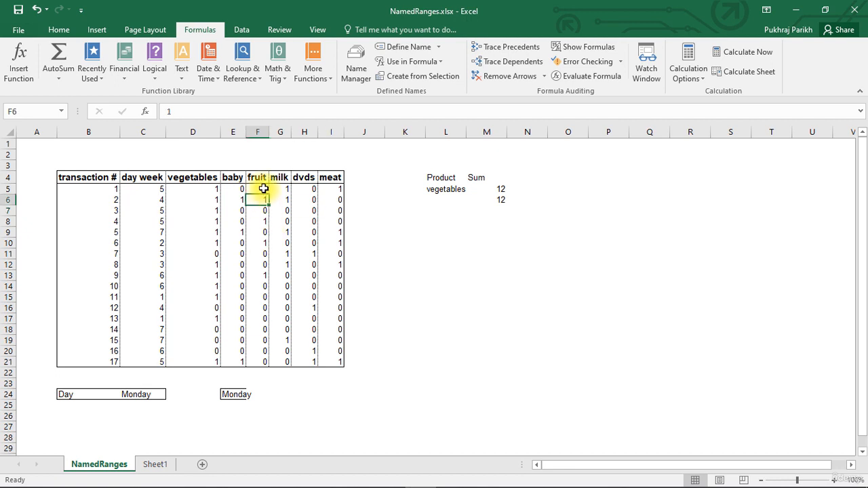
pyautogui.click(257, 177)
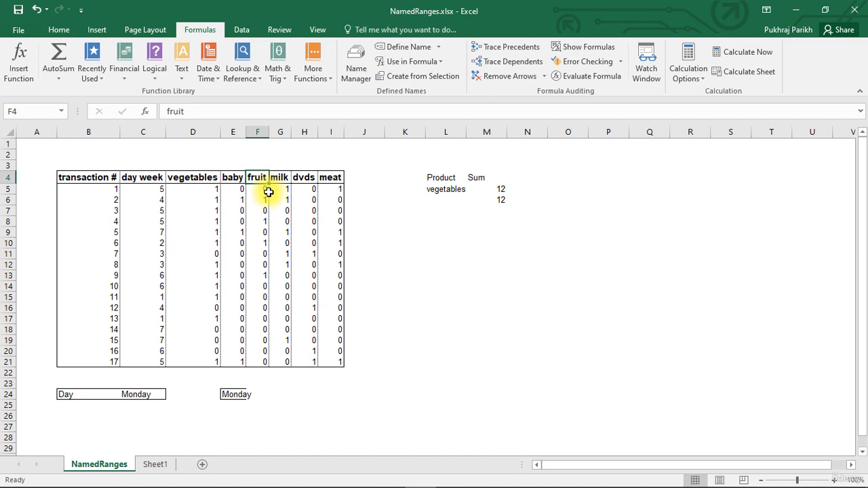
pyautogui.moveTo(257, 188); pyautogui.dragTo(280, 199)
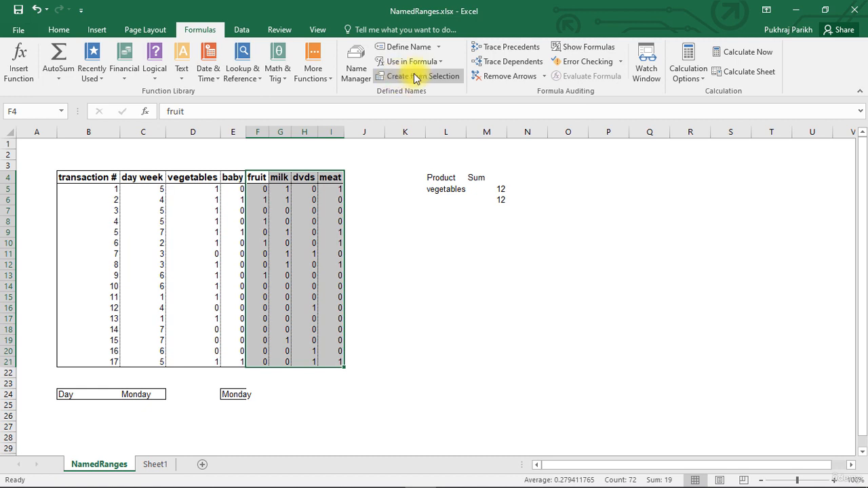
pyautogui.moveTo(419, 75)
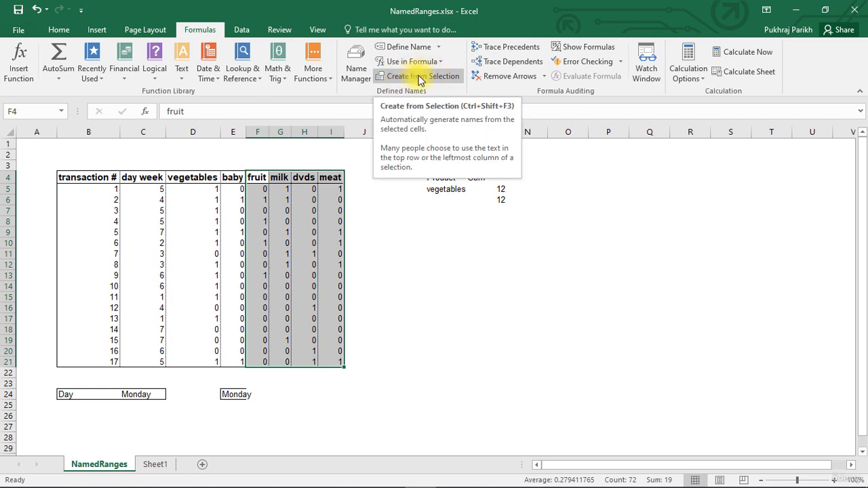
# Step: Create names fruit, milk, dvds and meat from the top-row headers of columns F–I
pyautogui.click(418, 75)
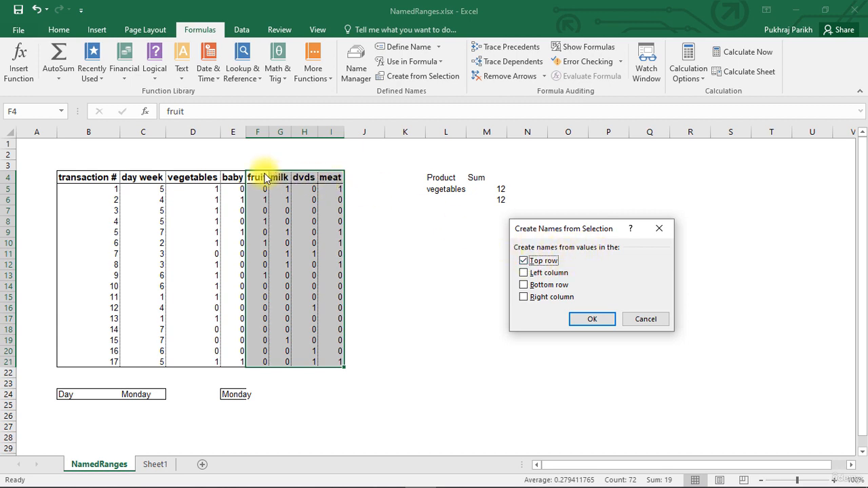
pyautogui.moveTo(319, 178)
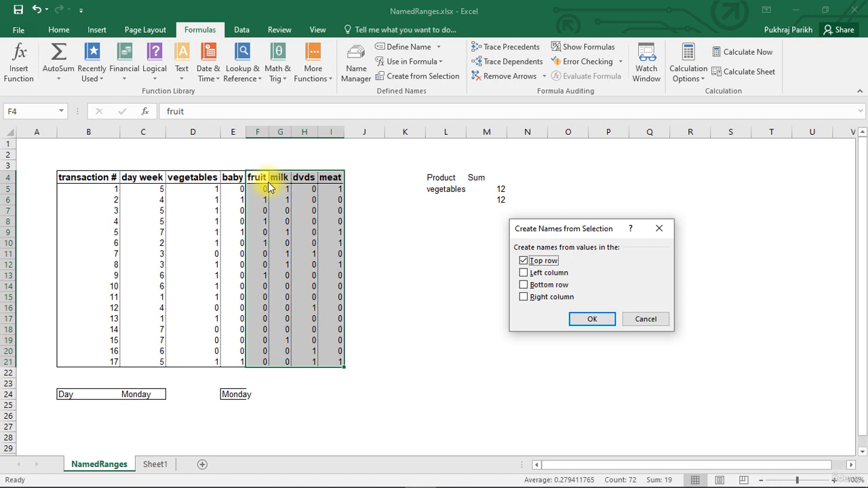
pyautogui.moveTo(274, 189)
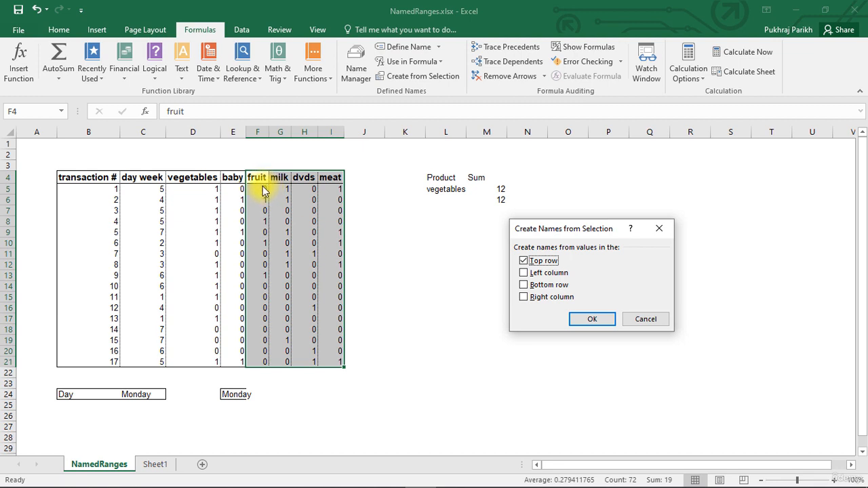
pyautogui.moveTo(264, 168)
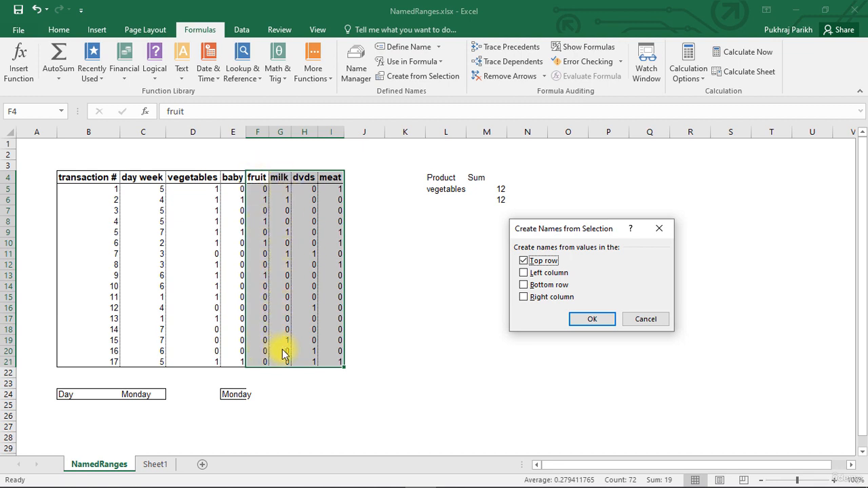
pyautogui.moveTo(304, 177)
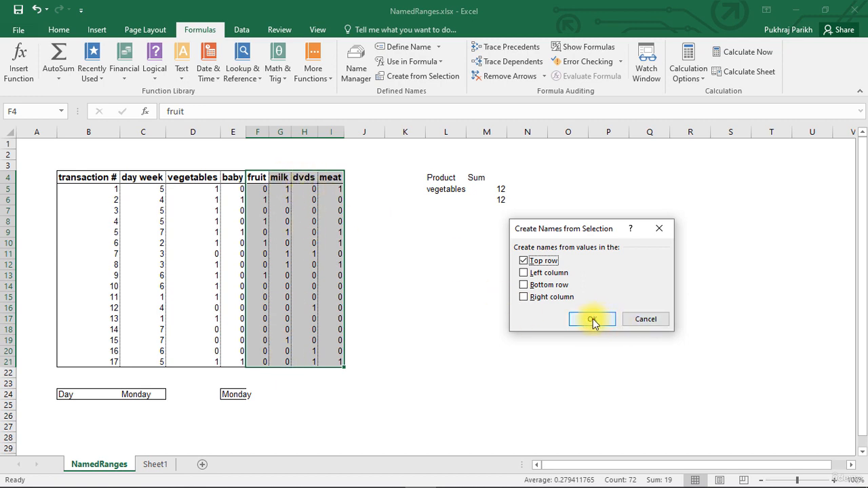
pyautogui.click(592, 319)
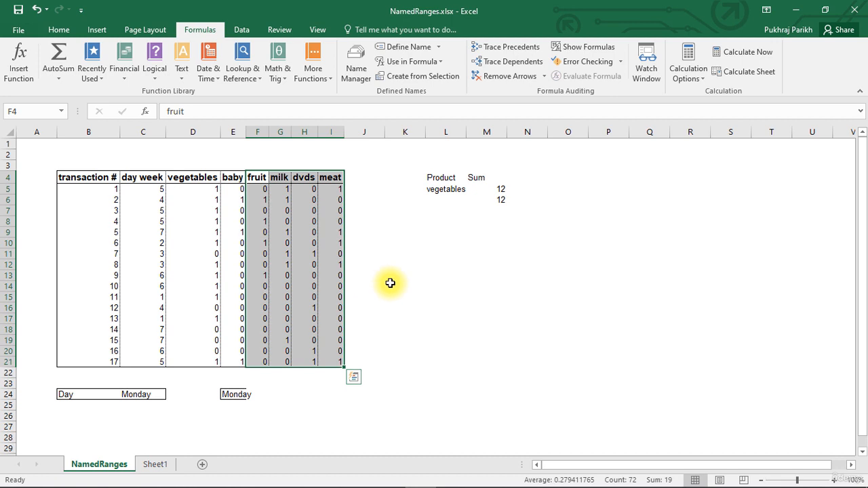
# Step: Deselect the columns and open Name Manager to review the seven defined names
pyautogui.click(405, 286)
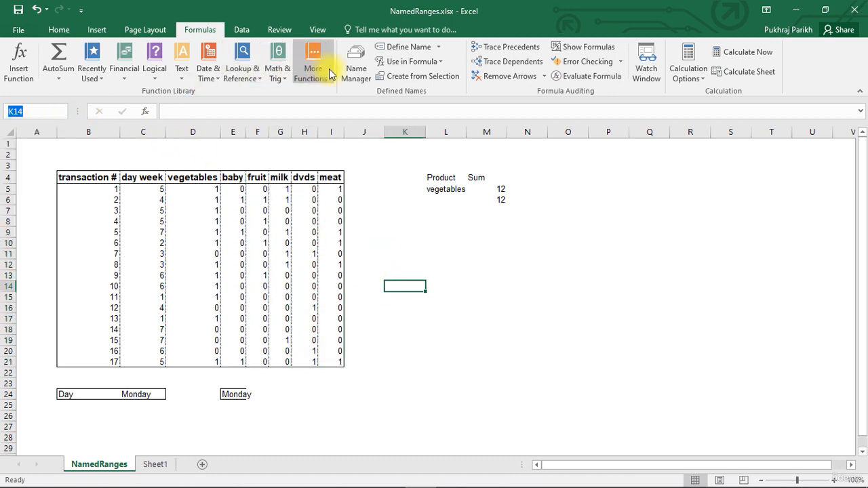
pyautogui.click(356, 61)
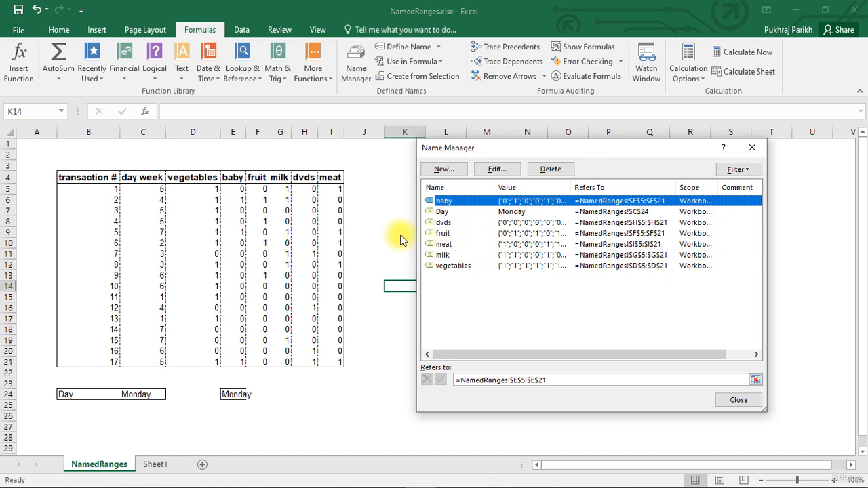
pyautogui.moveTo(454, 266)
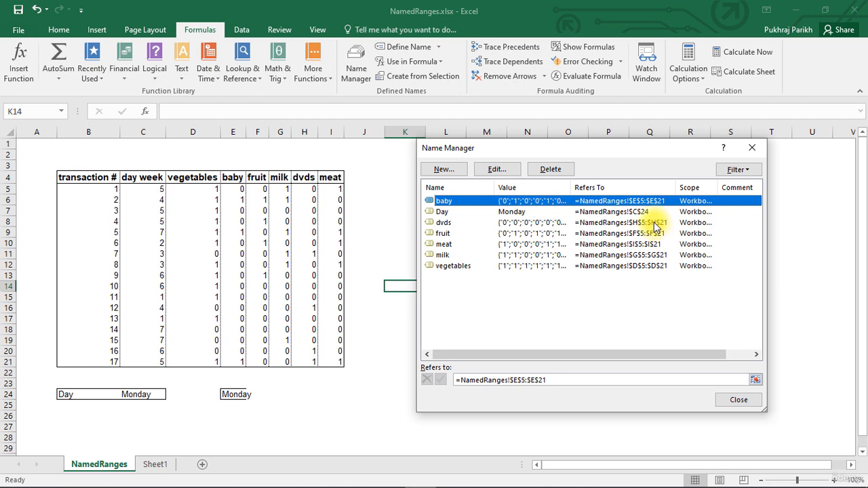
pyautogui.moveTo(693, 240)
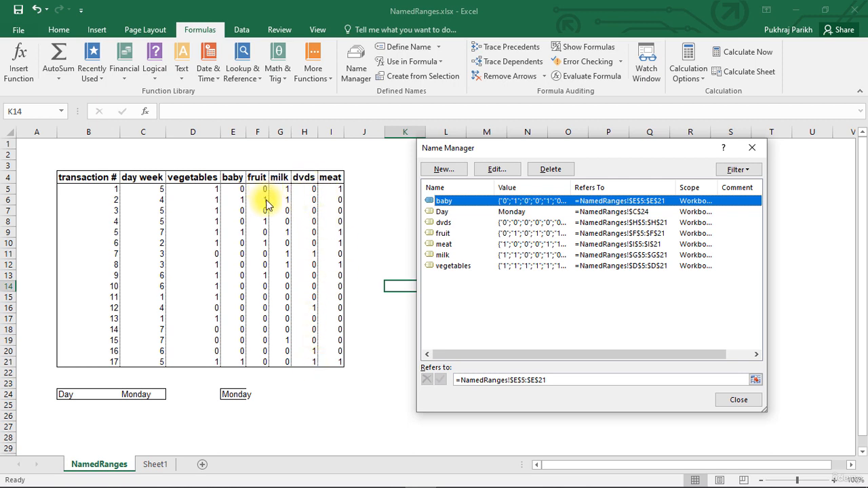
pyautogui.moveTo(752, 147)
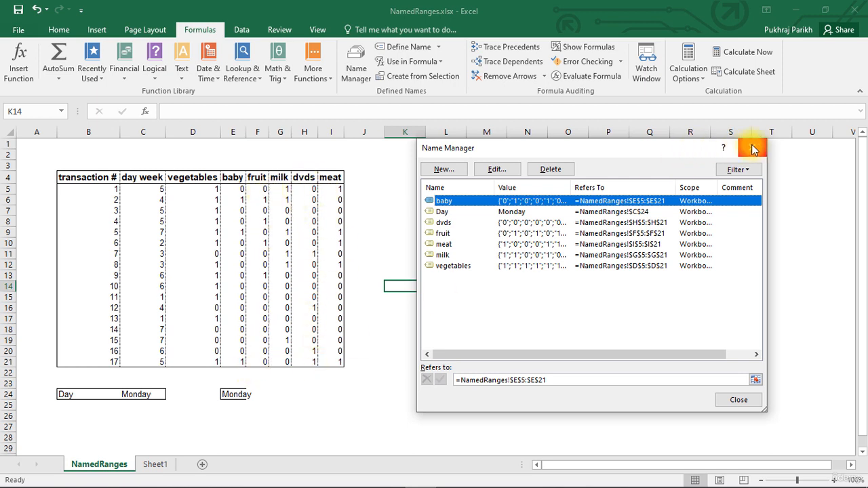
pyautogui.moveTo(754, 147)
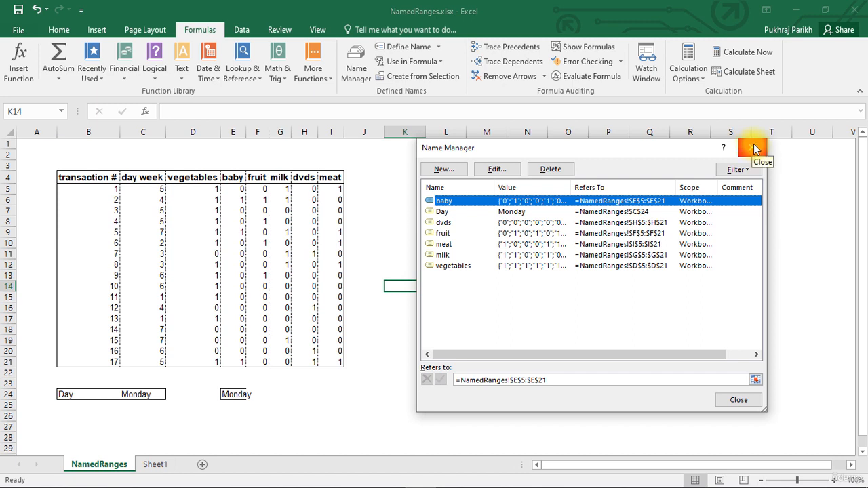
# Step: Close Name Manager and change header B4 from 'transaction #' to 'transaction_#'
pyautogui.click(755, 147)
pyautogui.write('_')
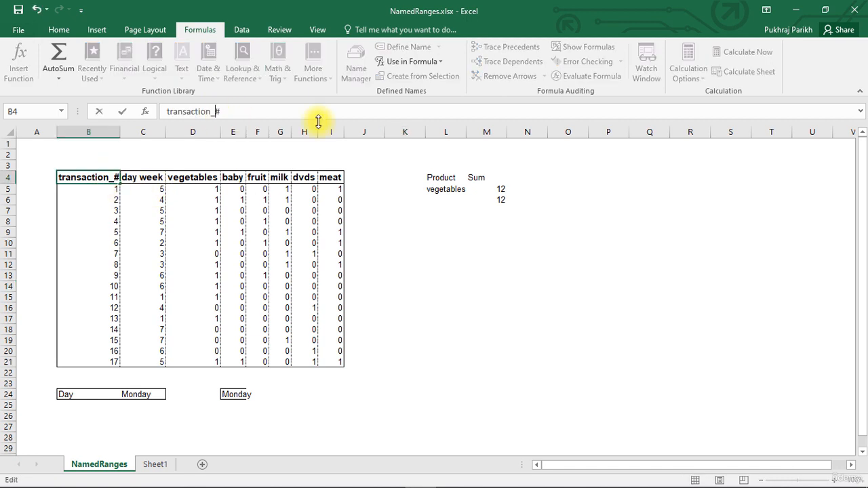
pyautogui.moveTo(411, 283)
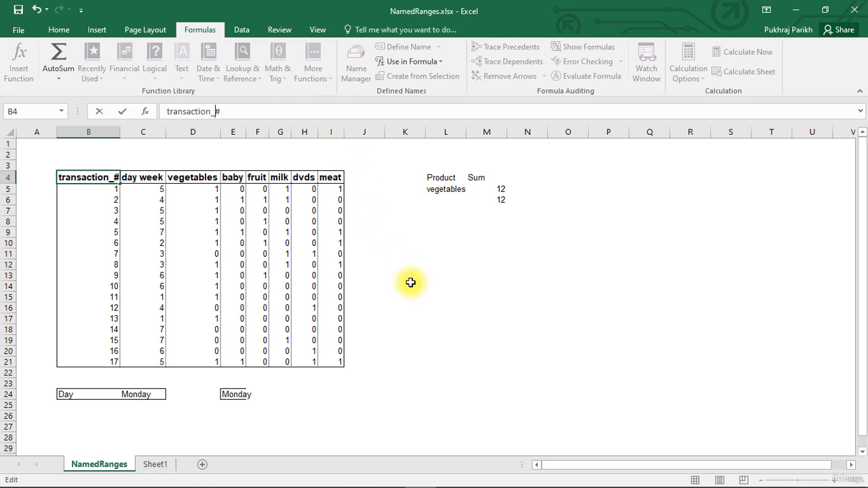
pyautogui.click(405, 265)
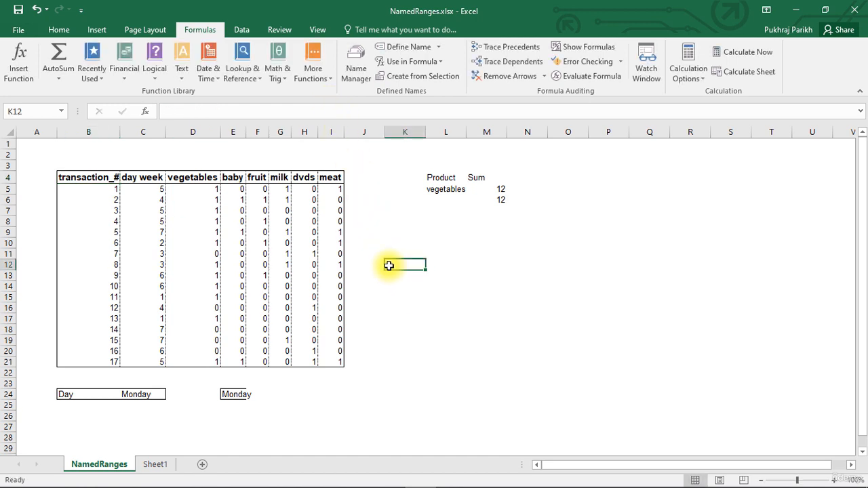
pyautogui.click(304, 177)
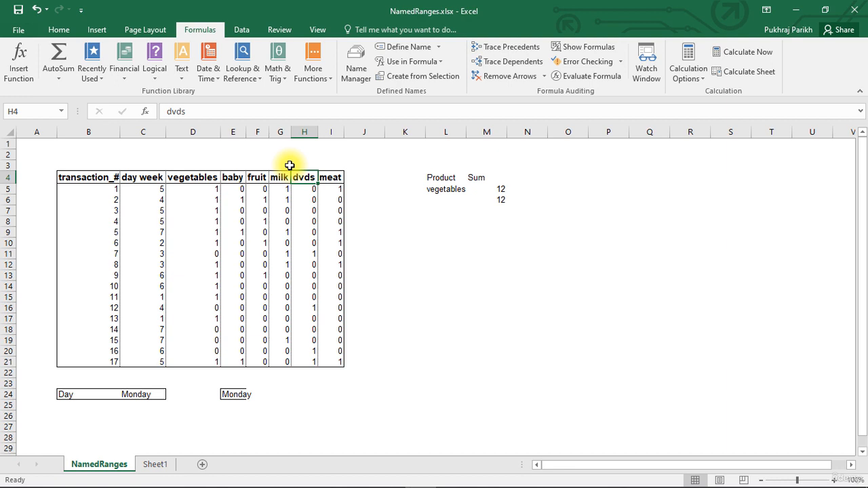
# Step: Reopen Name Manager to confirm baby, Day, dvds, fruit, meat, milk and vegetables
pyautogui.click(356, 61)
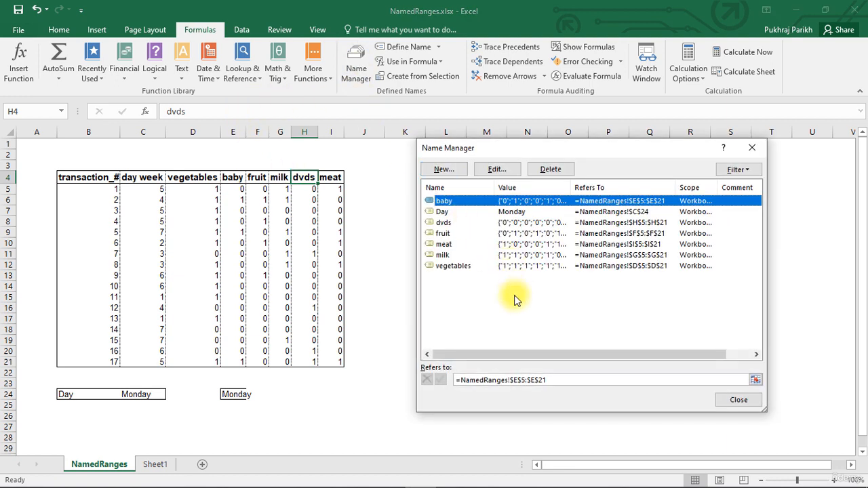
pyautogui.moveTo(461, 266)
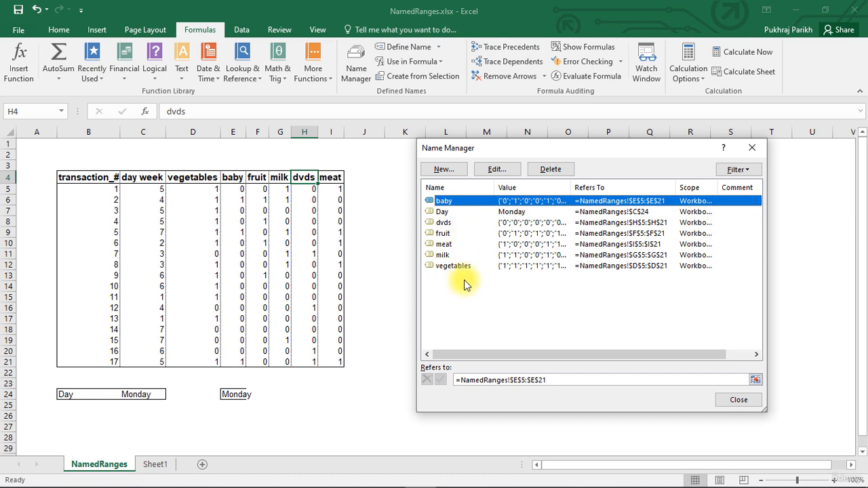
pyautogui.moveTo(550, 154)
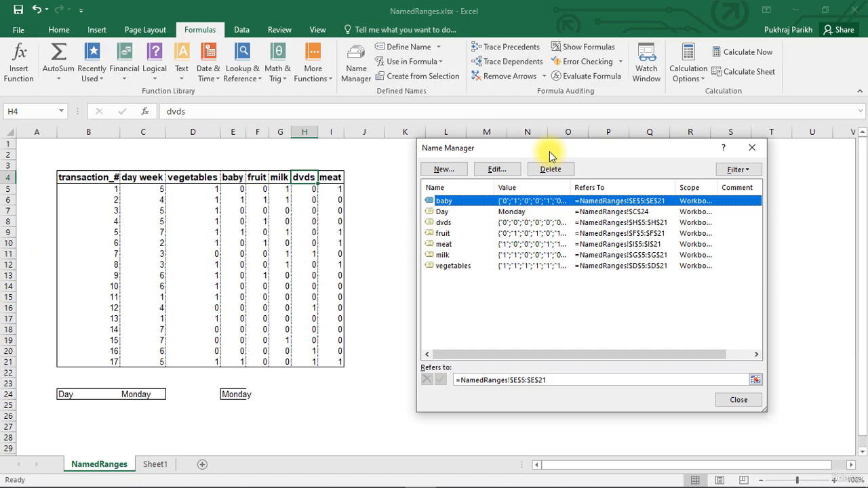